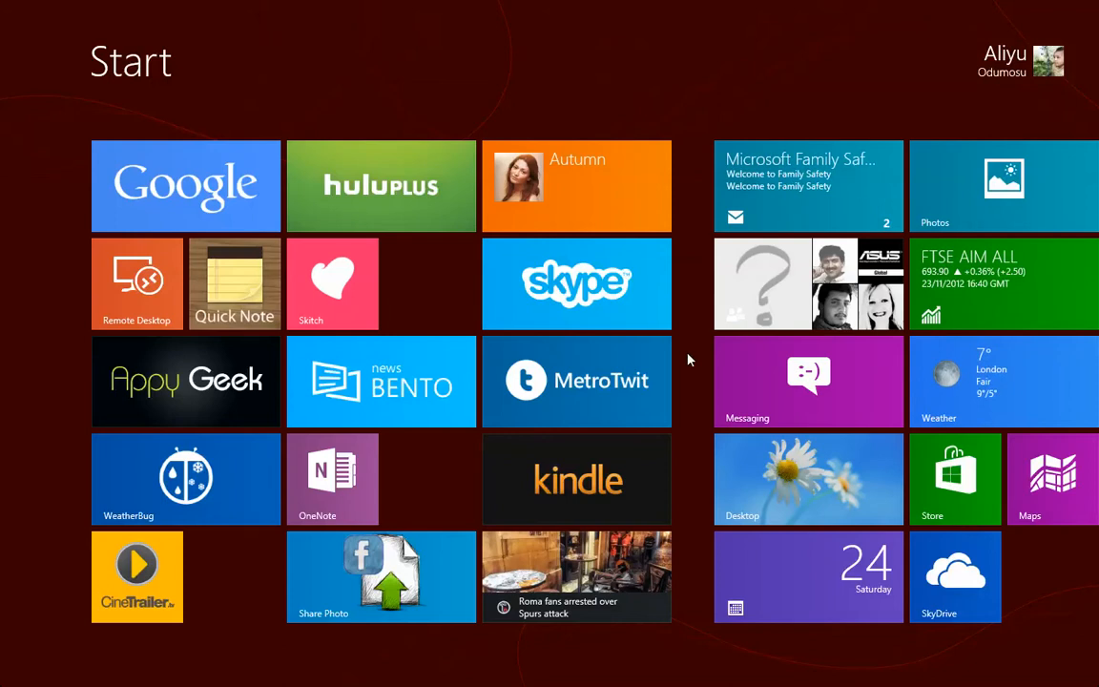
Step: Switch to the desktop from its tile, then return to the Start screen with the Windows key
{"action": "left_click", "coordinate": [808, 479]}
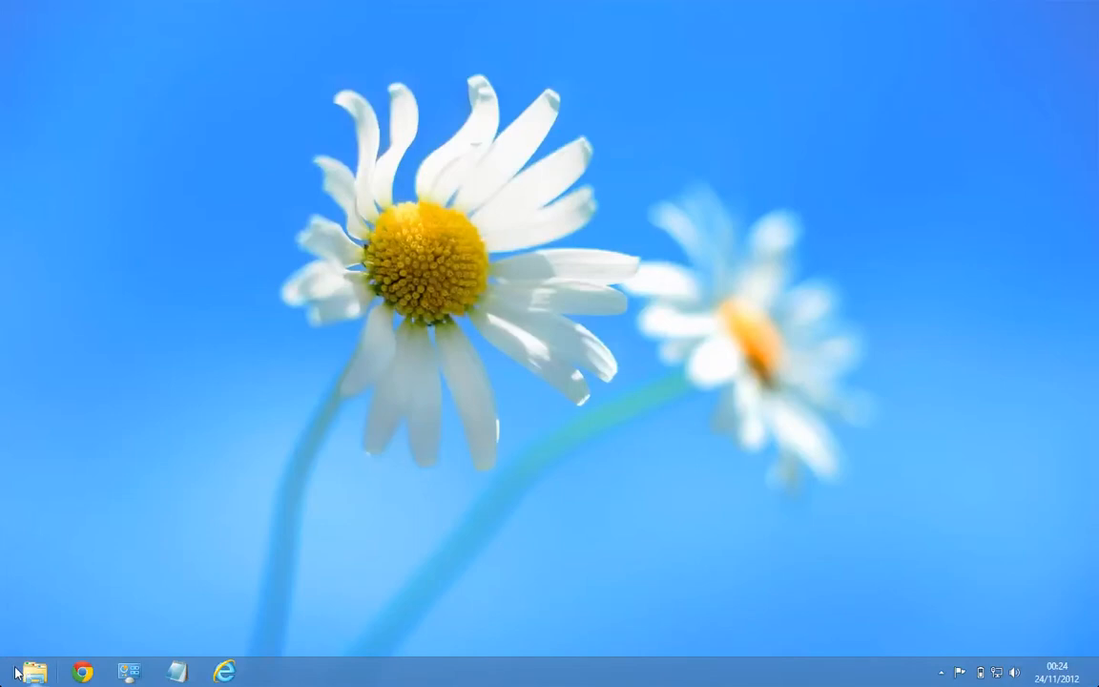
{"action": "mouse_move", "coordinate": [334, 424]}
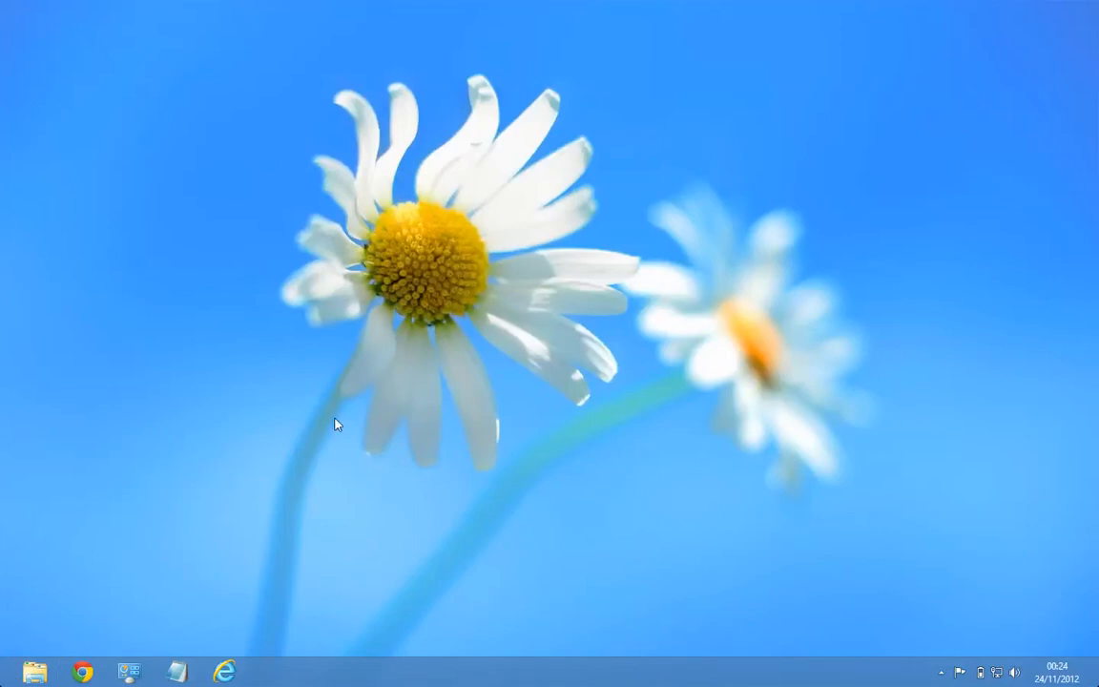
{"action": "key", "text": "Win"}
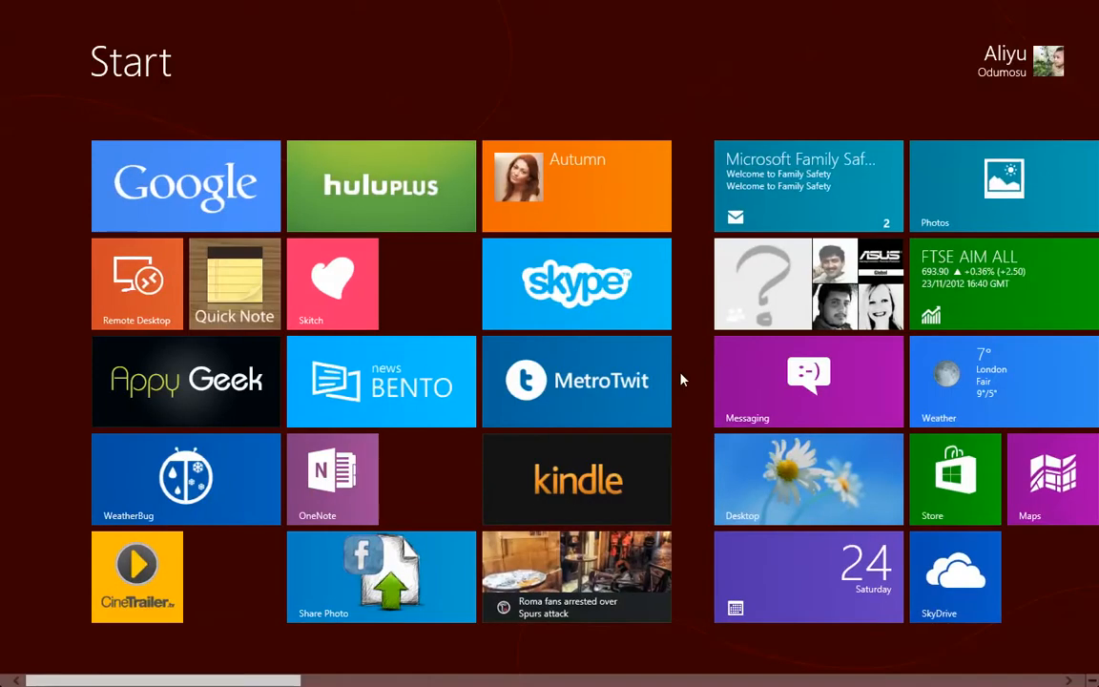
{"action": "mouse_move", "coordinate": [578, 105]}
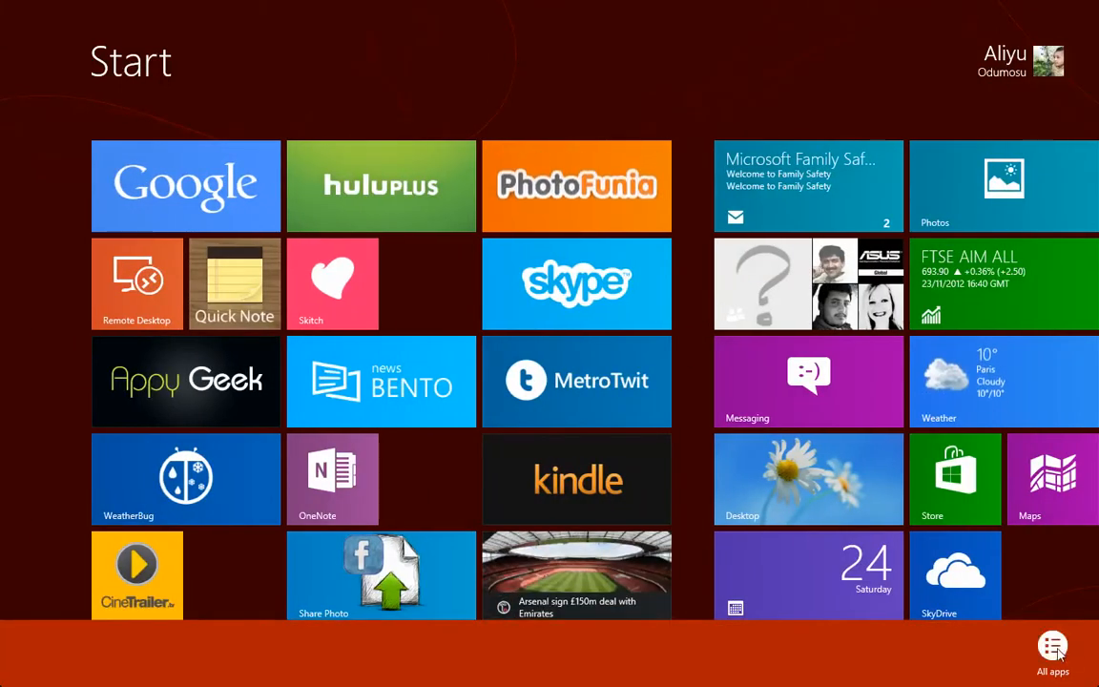
Step: Open the All apps list and scroll back and forth through the installed apps
{"action": "left_click", "coordinate": [1052, 645]}
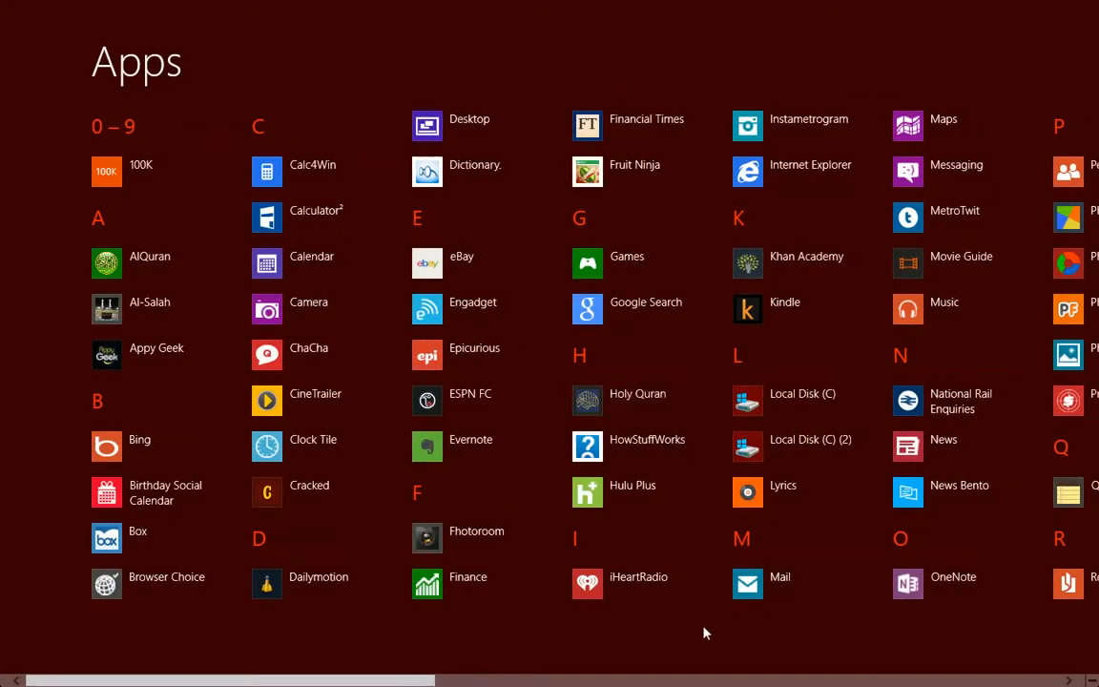
{"action": "scroll", "scroll_direction": "right", "scroll_amount": 3}
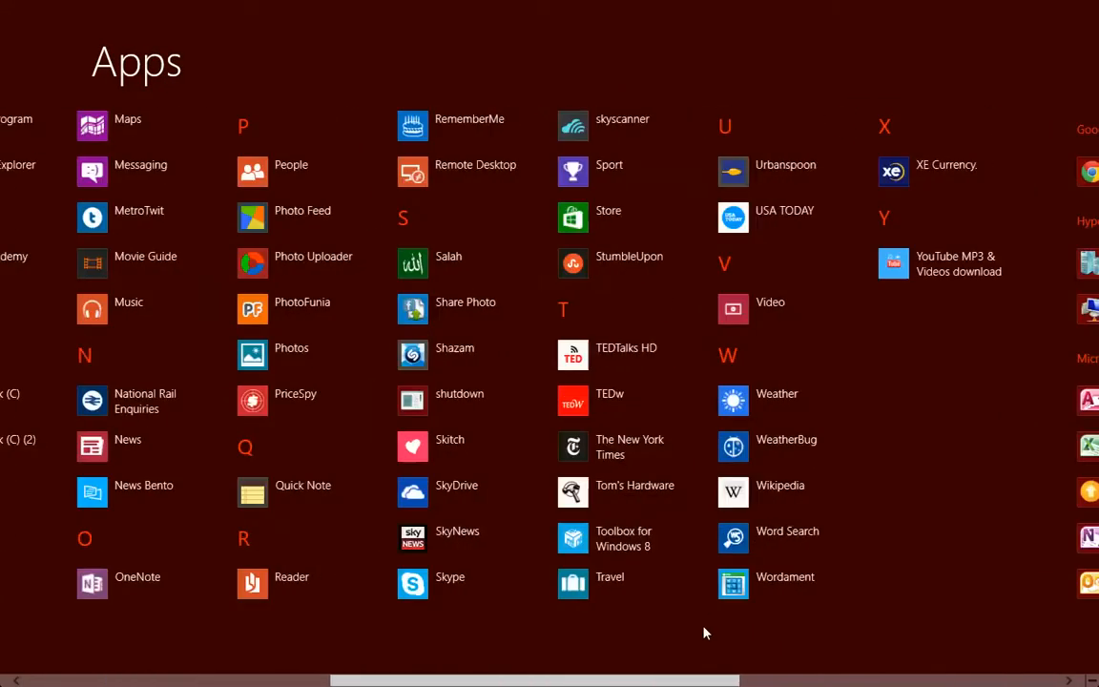
{"action": "scroll", "scroll_direction": "left", "scroll_amount": 3}
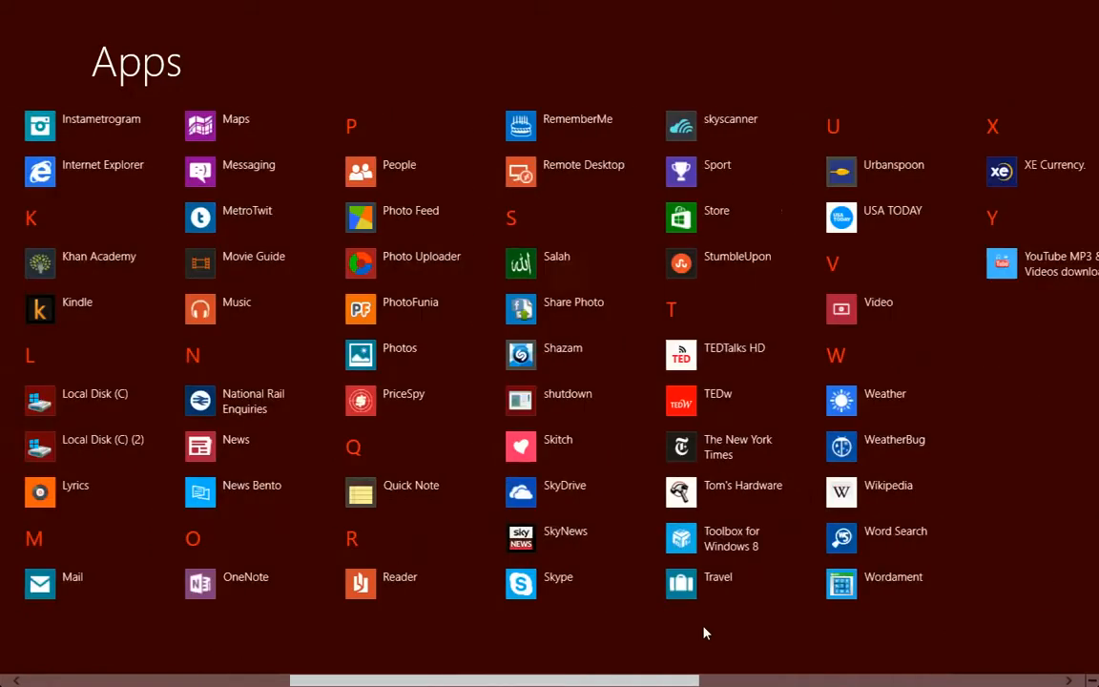
{"action": "scroll", "scroll_direction": "left", "scroll_amount": 3}
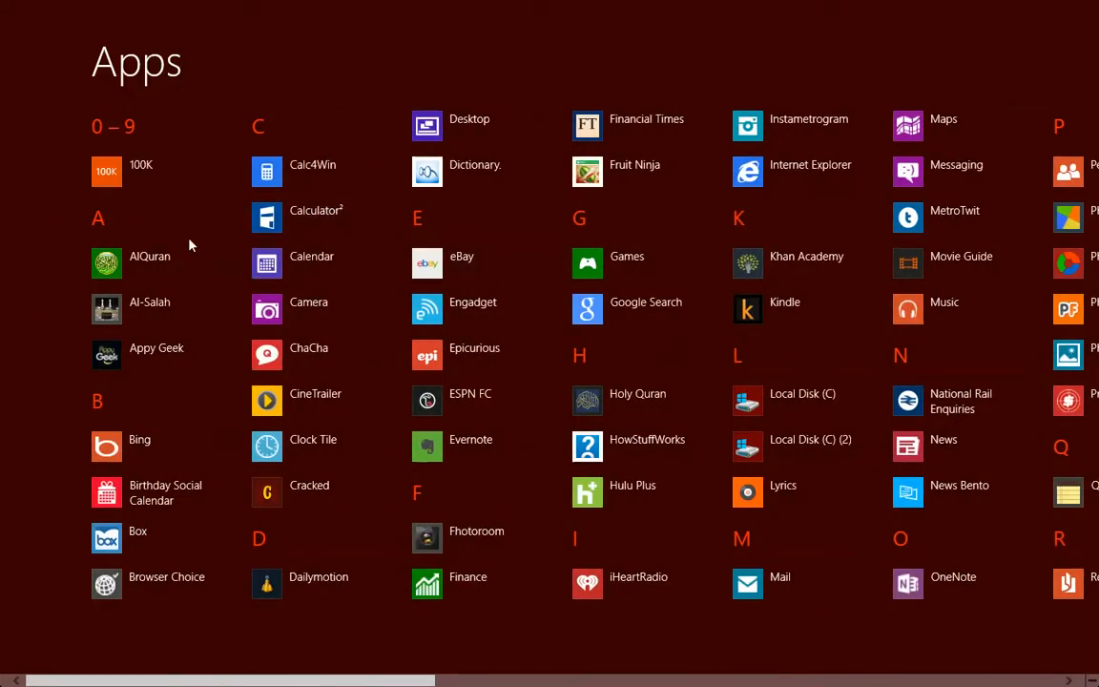
{"action": "scroll", "scroll_direction": "right", "scroll_amount": 3}
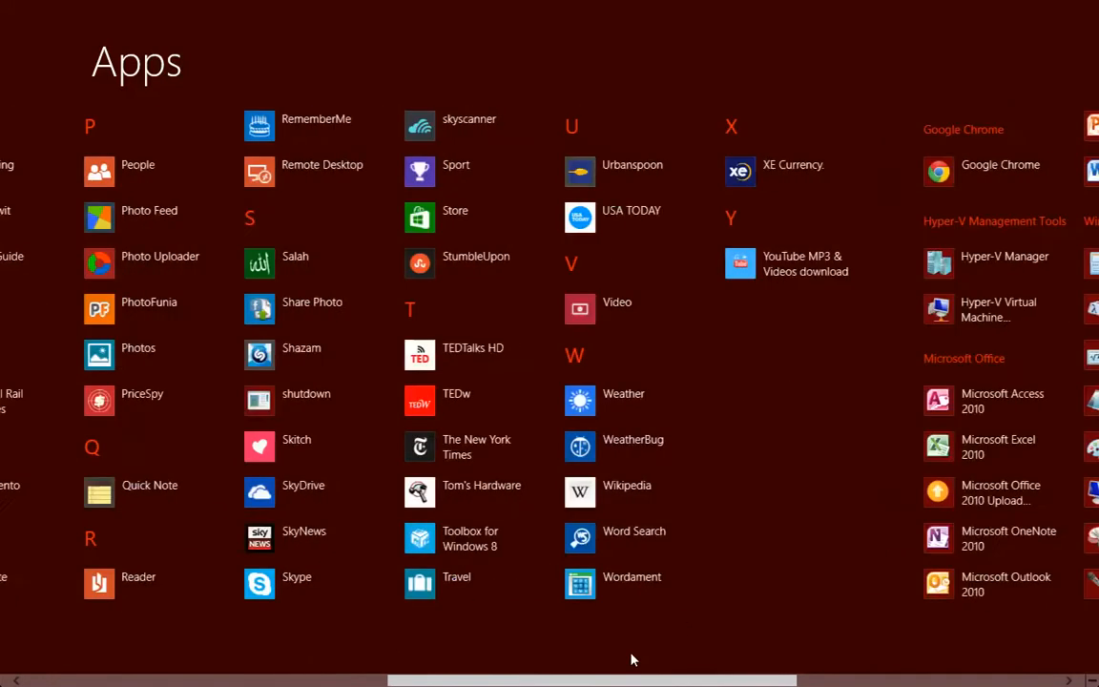
{"action": "scroll", "scroll_direction": "right", "scroll_amount": 3}
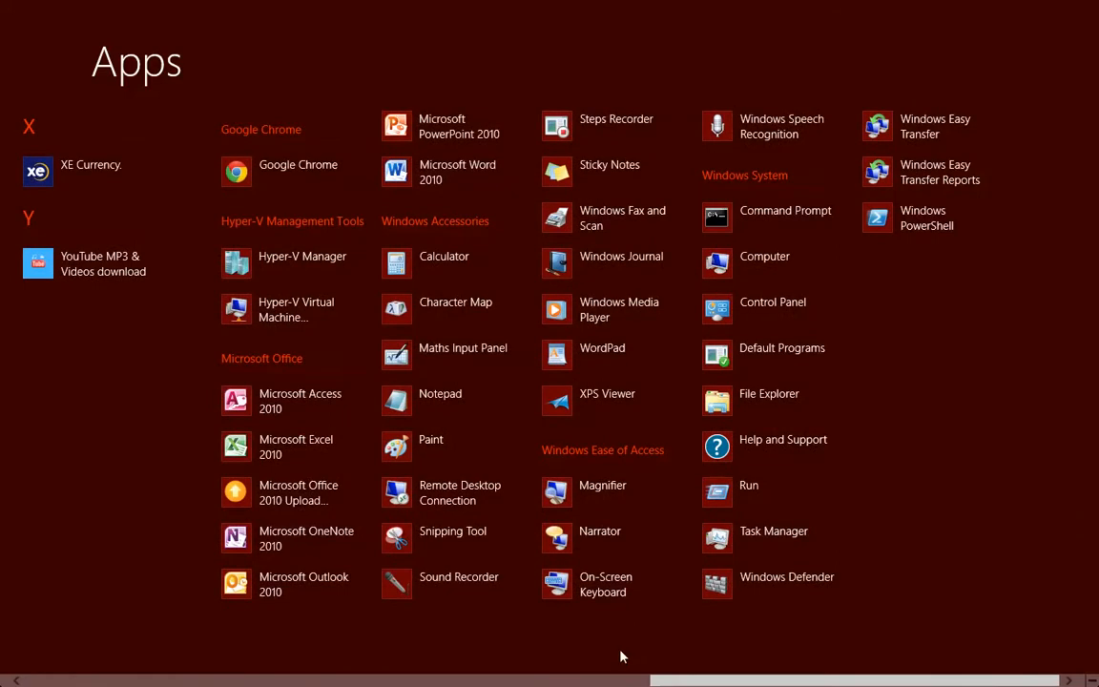
{"action": "mouse_move", "coordinate": [286, 400]}
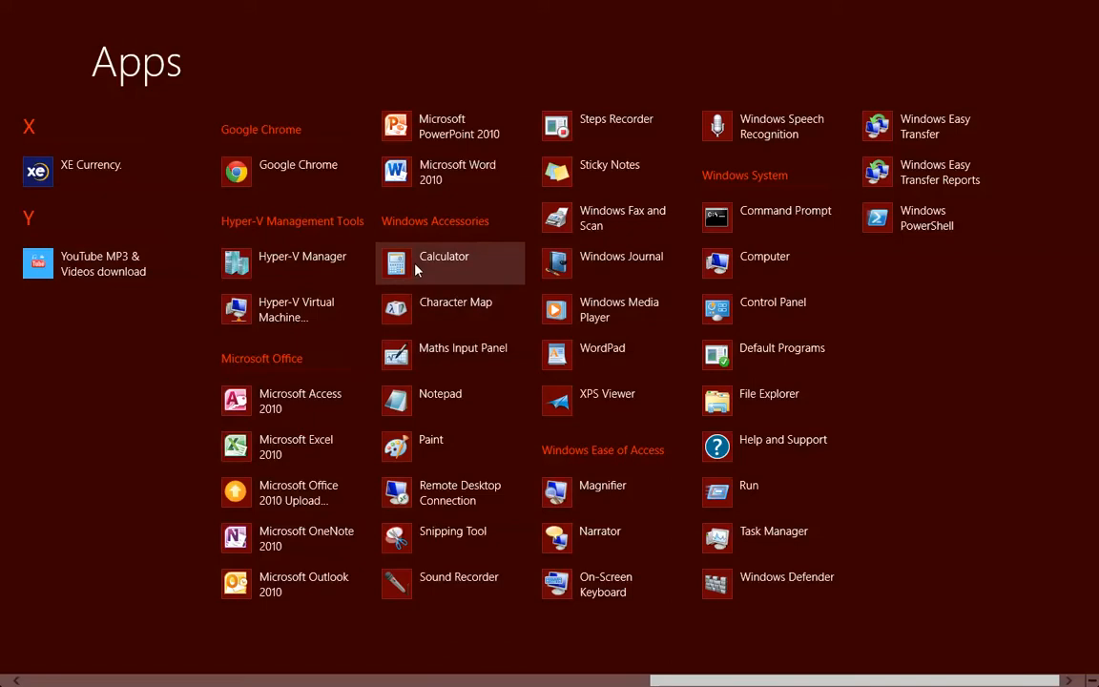
{"action": "mouse_move", "coordinate": [435, 172]}
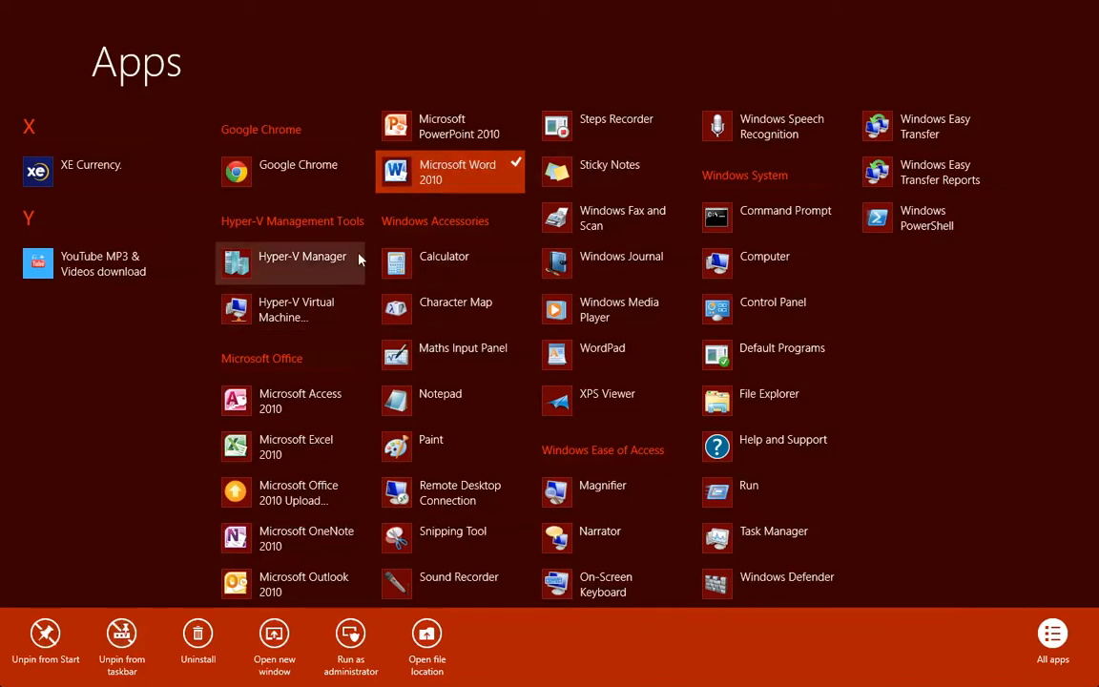
Step: Bring up Calculator's pin options and pin it to the taskbar
{"action": "left_click", "coordinate": [449, 126]}
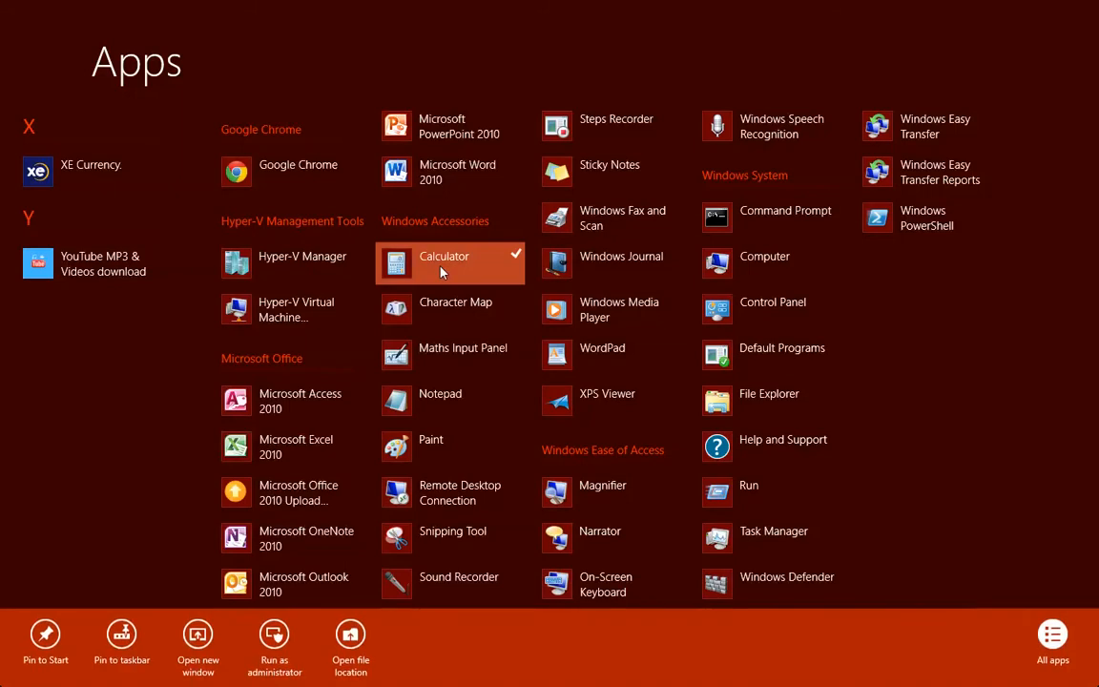
{"action": "left_click", "coordinate": [128, 626]}
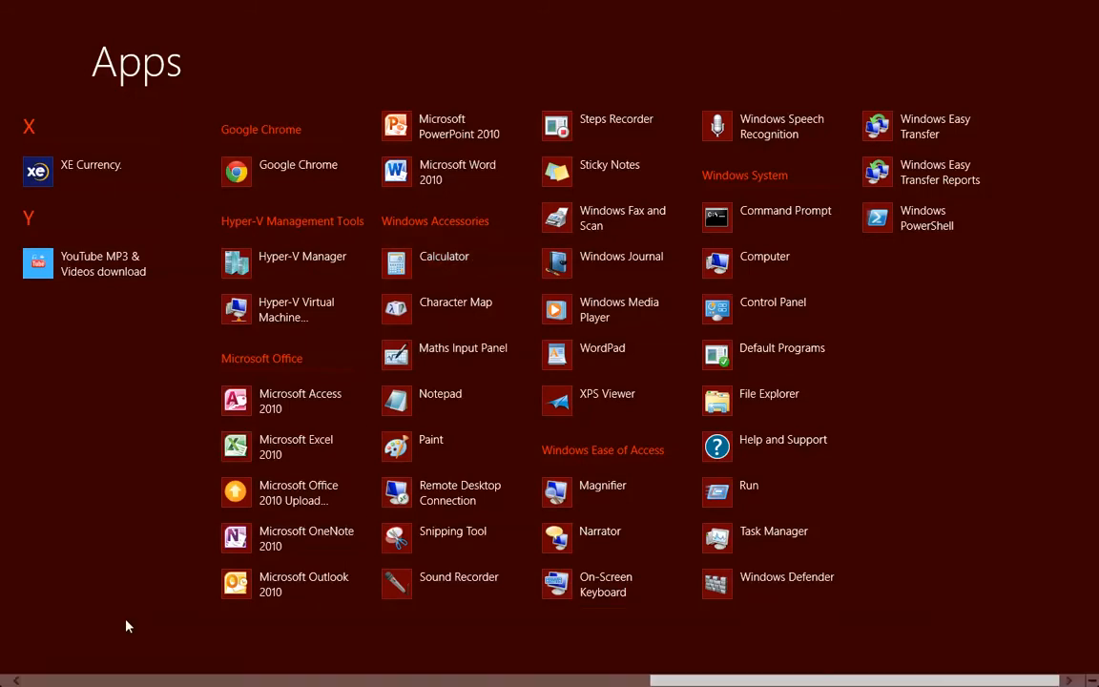
{"action": "mouse_move", "coordinate": [291, 400]}
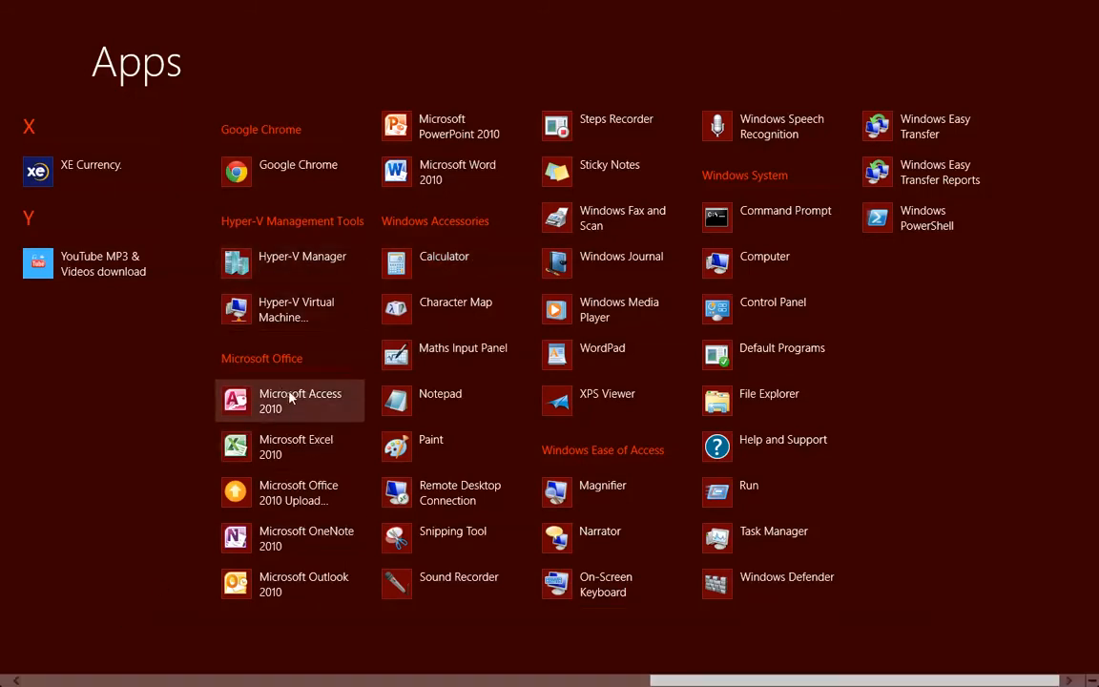
{"action": "mouse_move", "coordinate": [453, 580]}
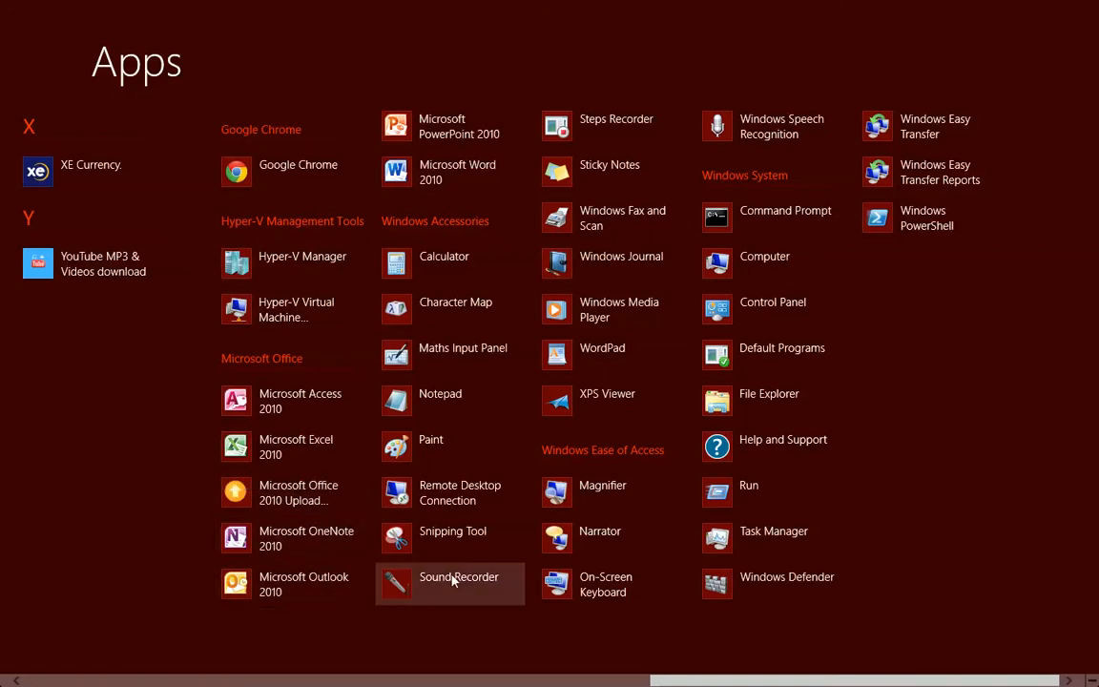
{"action": "mouse_move", "coordinate": [752, 591]}
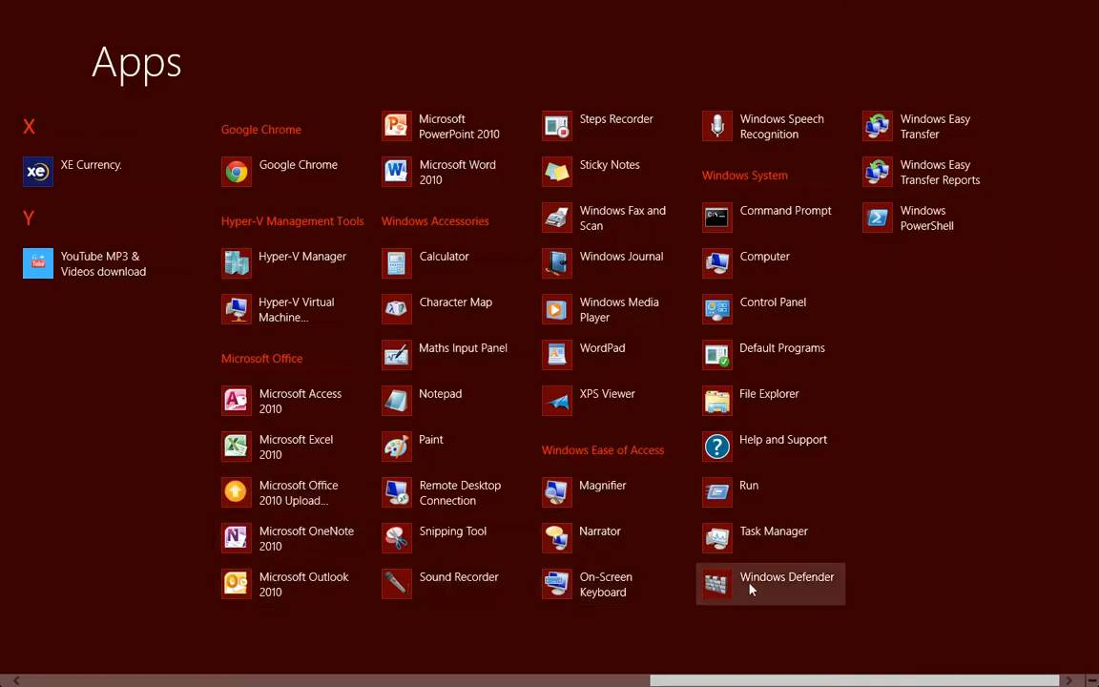
Step: Launch Run, then return to Start and browse the All apps list
{"action": "left_click", "coordinate": [747, 485]}
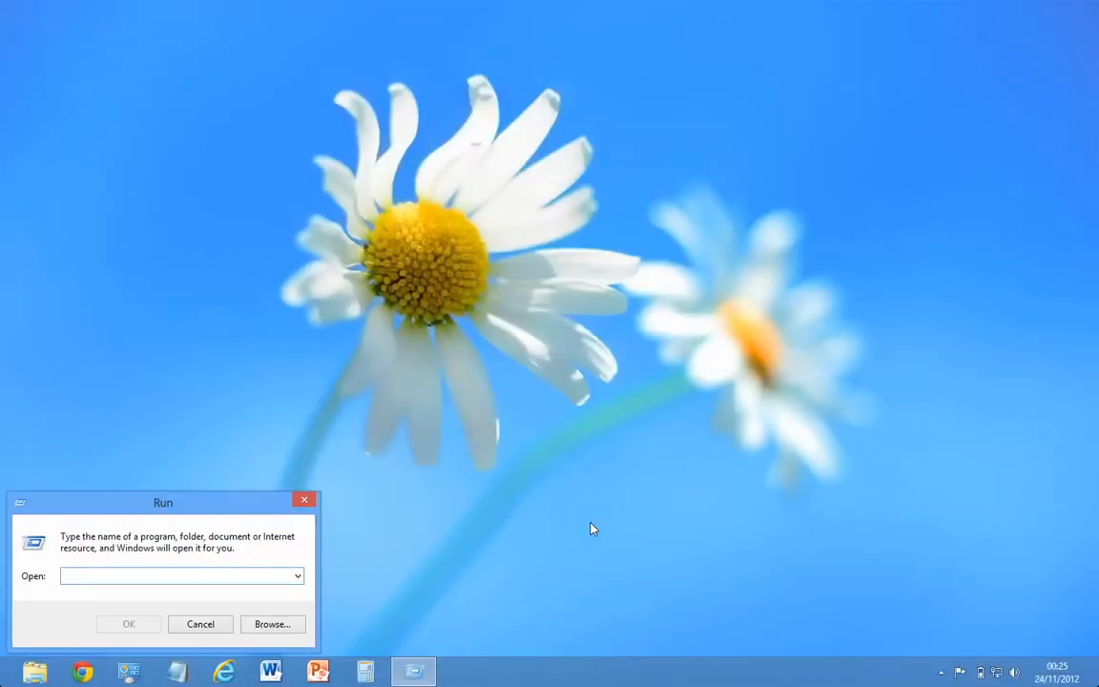
{"action": "left_click", "coordinate": [227, 624]}
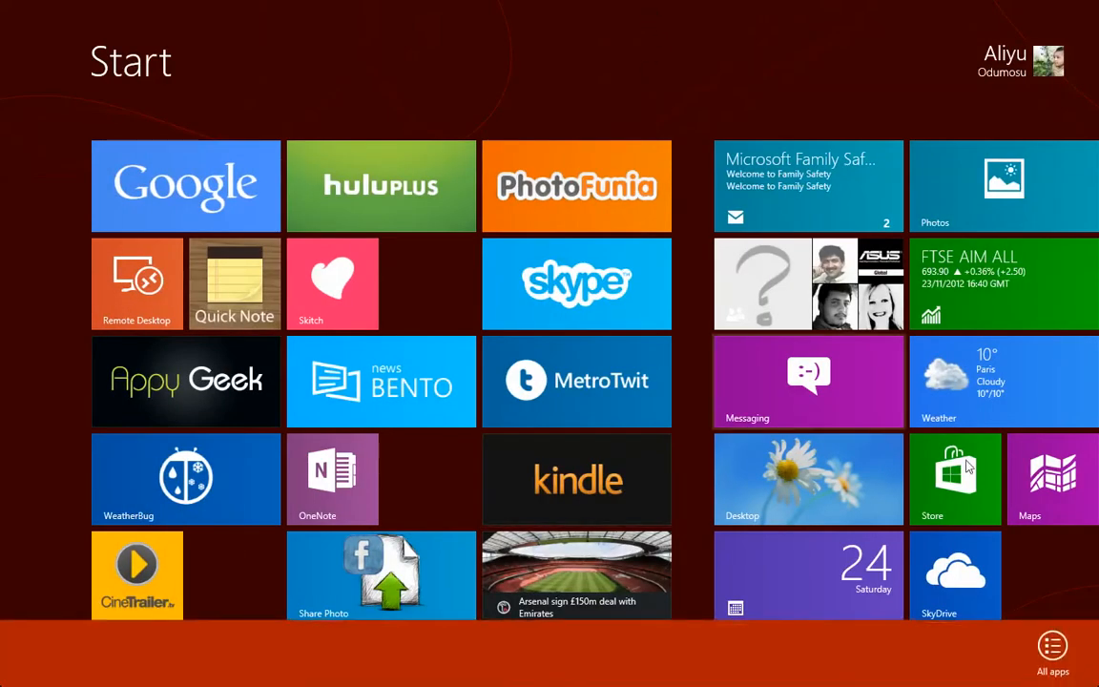
{"action": "left_click", "coordinate": [1052, 646]}
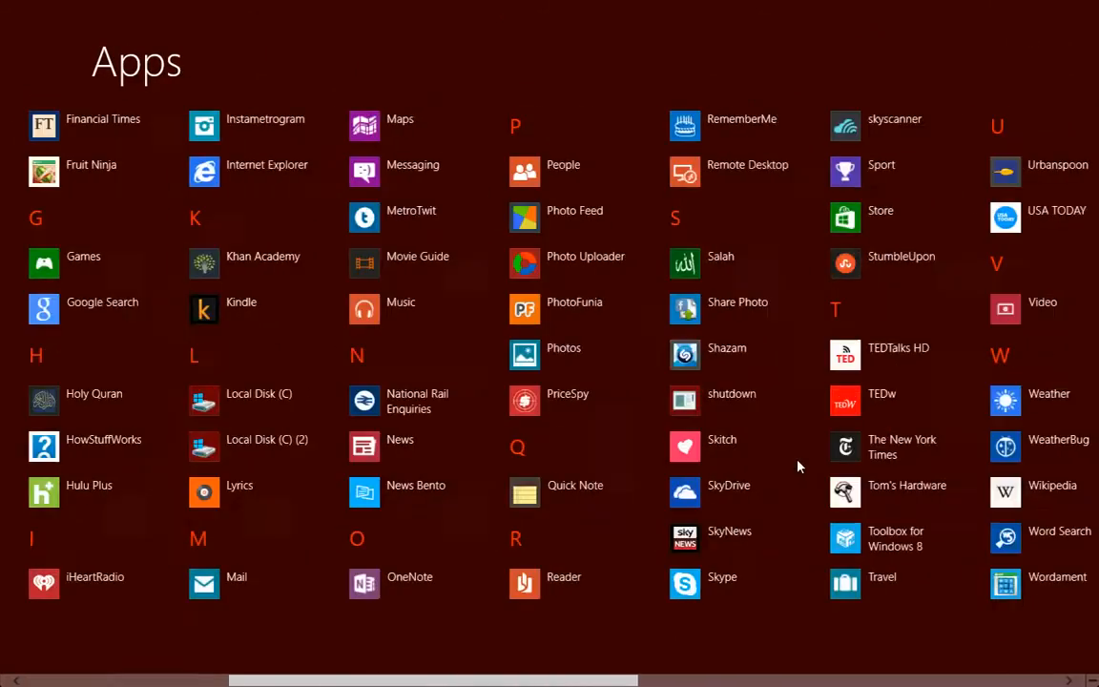
{"action": "scroll", "scroll_direction": "right", "scroll_amount": 3}
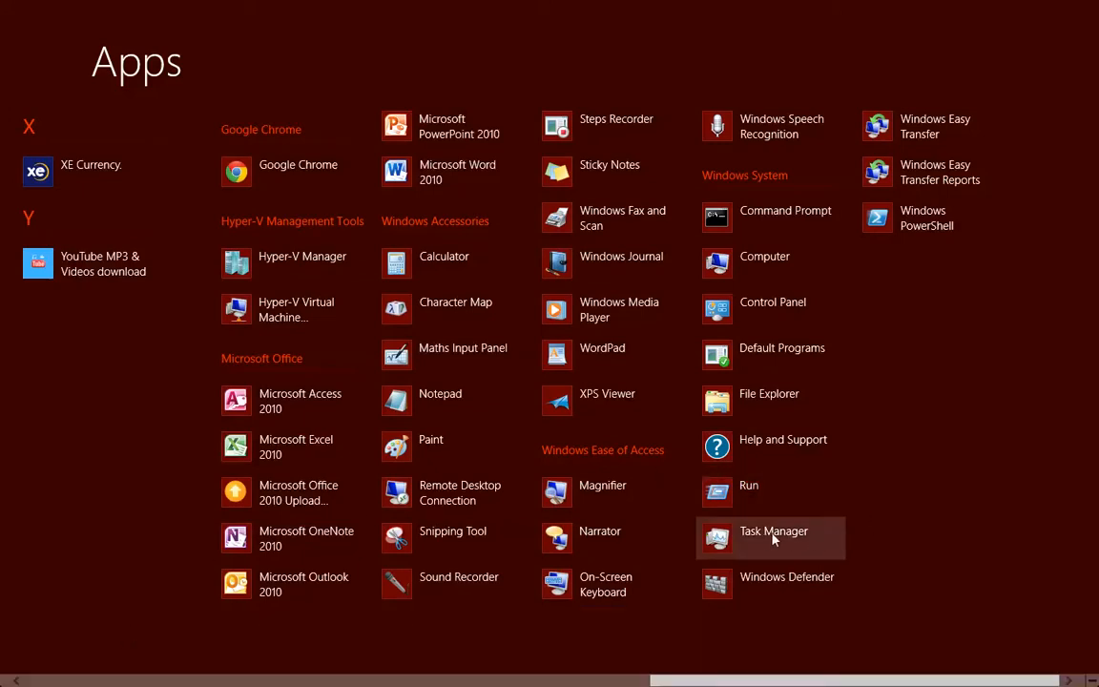
Step: Launch Task Manager, then return to Start and reopen the All apps list
{"action": "left_click", "coordinate": [772, 537]}
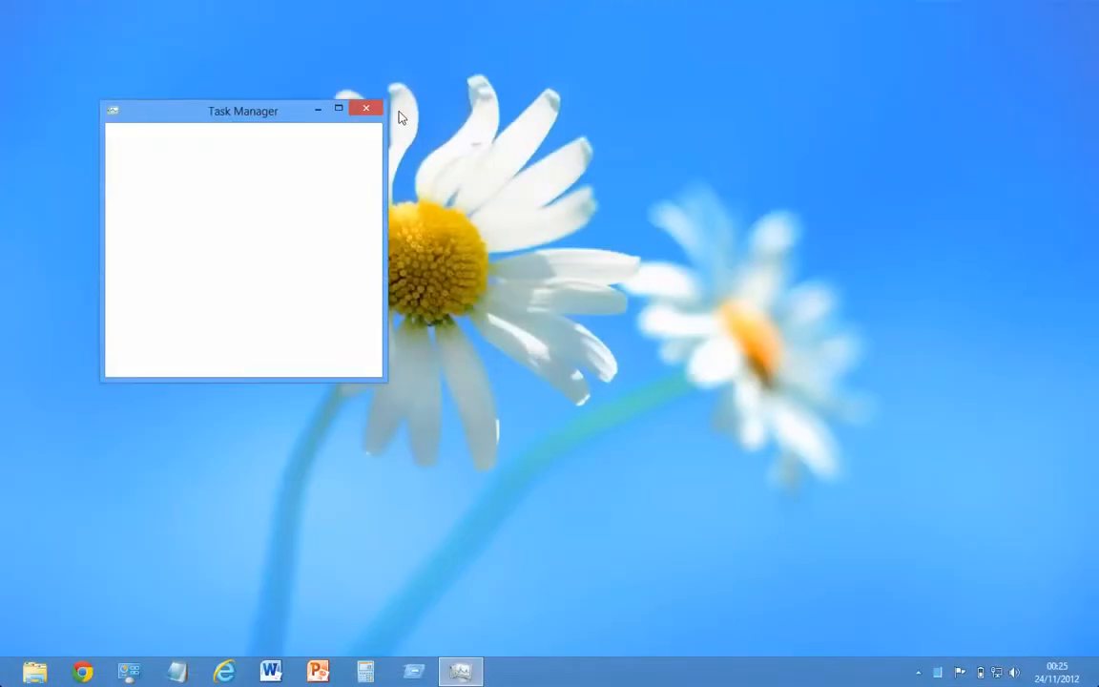
{"action": "left_click", "coordinate": [365, 111]}
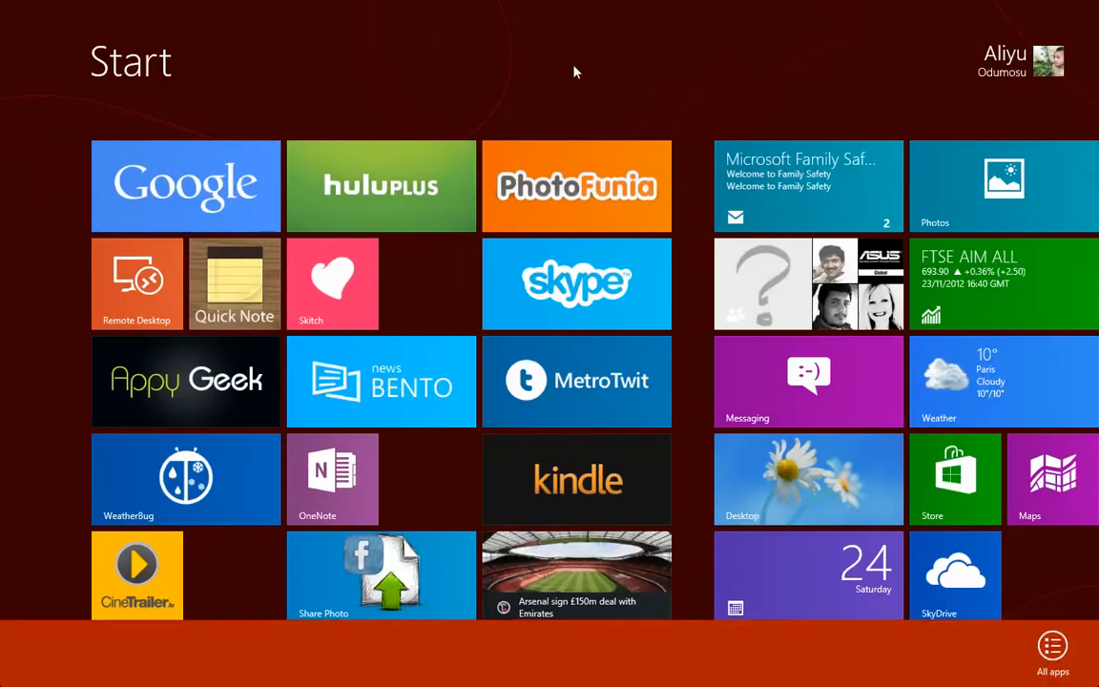
{"action": "left_click", "coordinate": [1052, 644]}
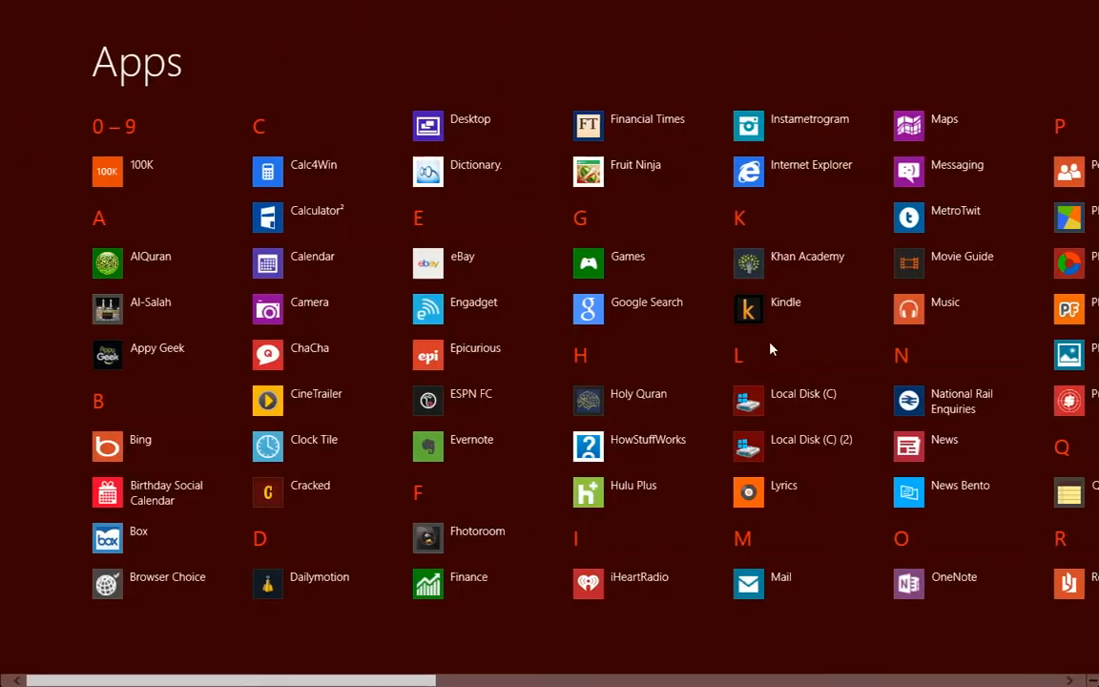
{"action": "scroll", "scroll_direction": "right", "scroll_amount": 3}
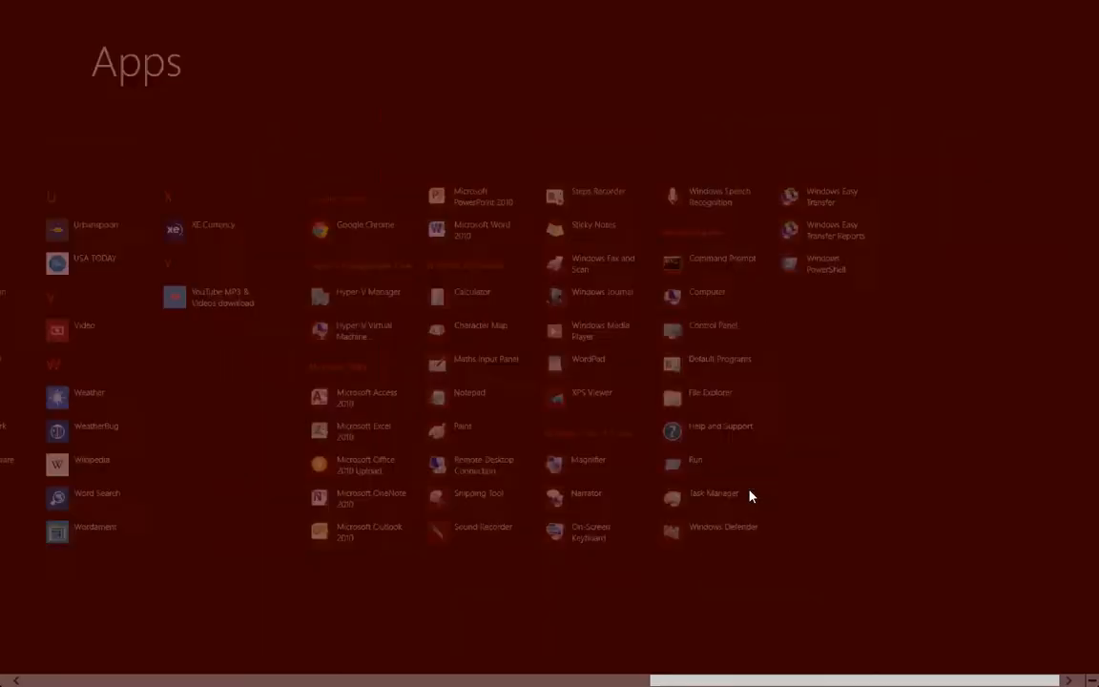
{"action": "left_click", "coordinate": [695, 459]}
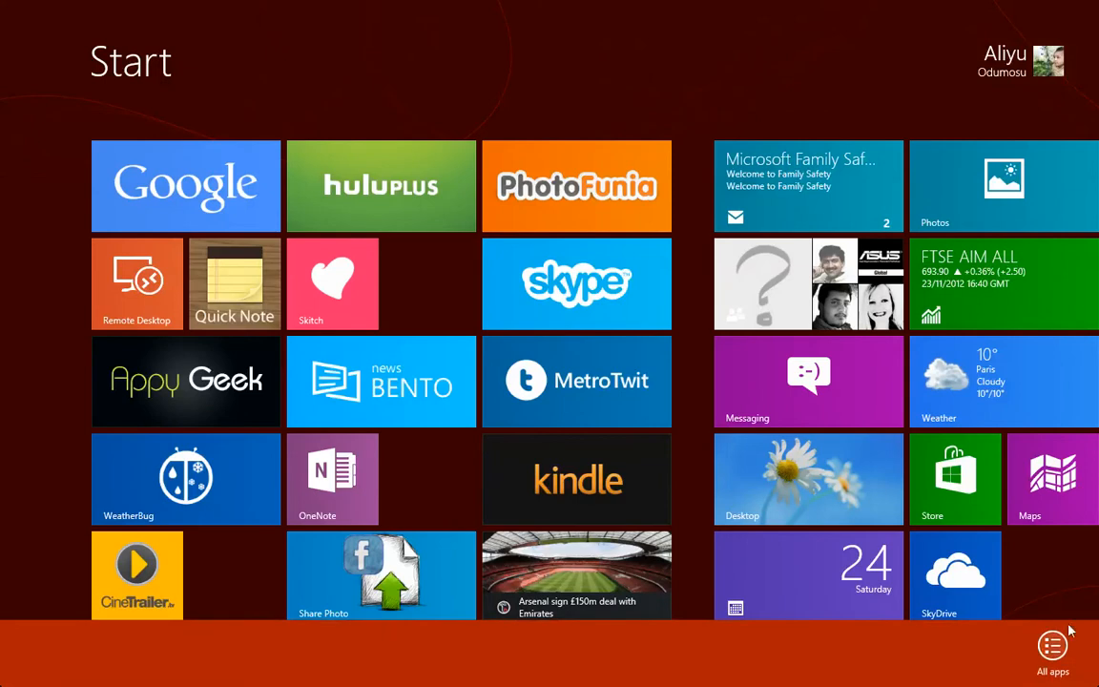
Step: Open All apps and right-click Run to view its pinning options
{"action": "left_click", "coordinate": [1052, 644]}
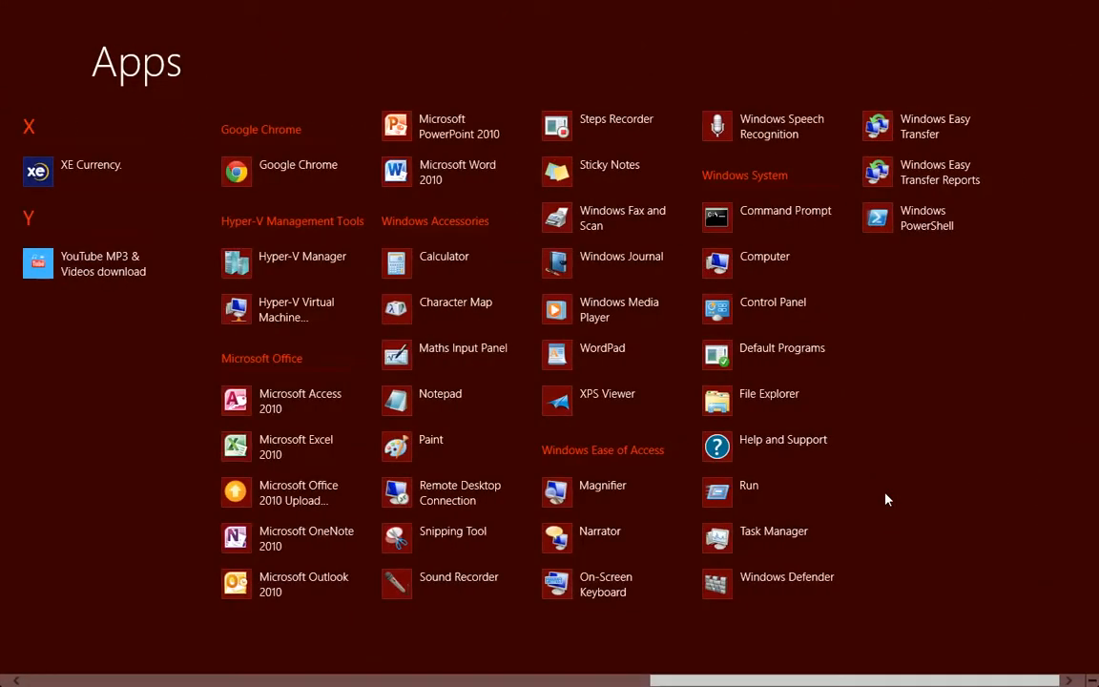
{"action": "right_click", "coordinate": [748, 485]}
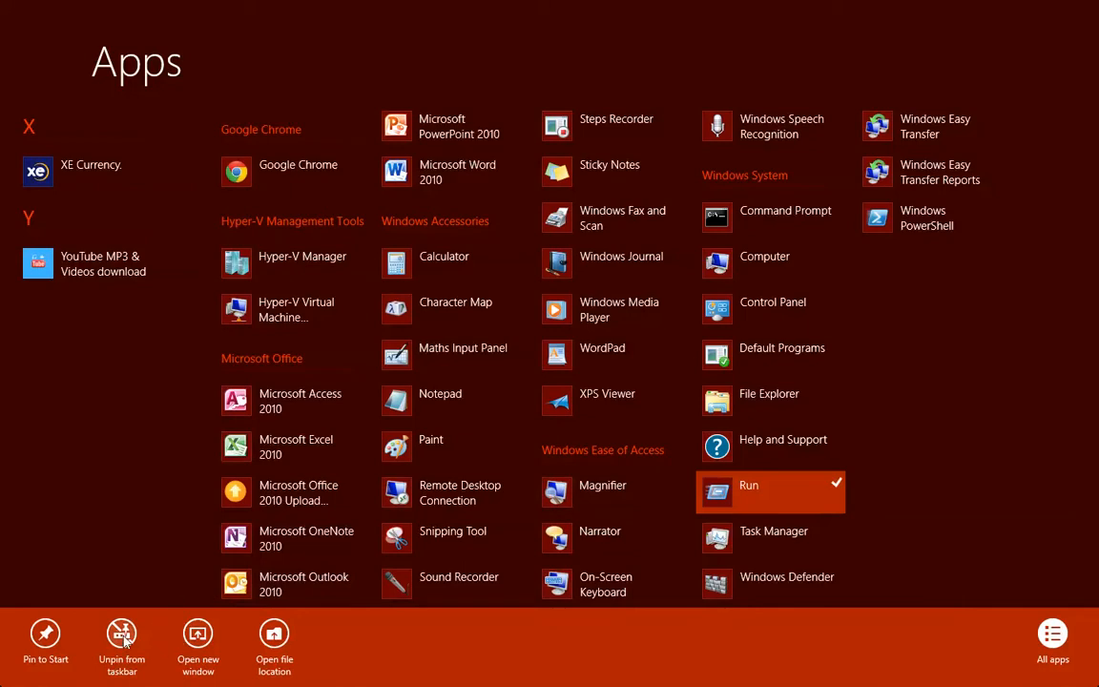
{"action": "mouse_move", "coordinate": [812, 482]}
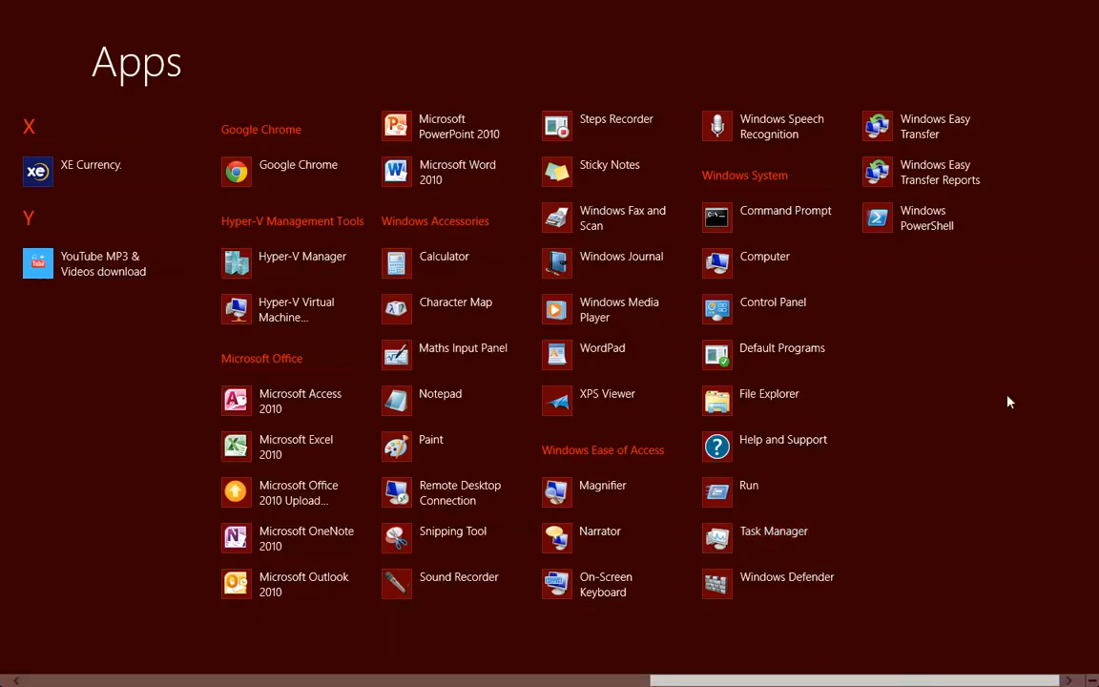
{"action": "mouse_move", "coordinate": [791, 272]}
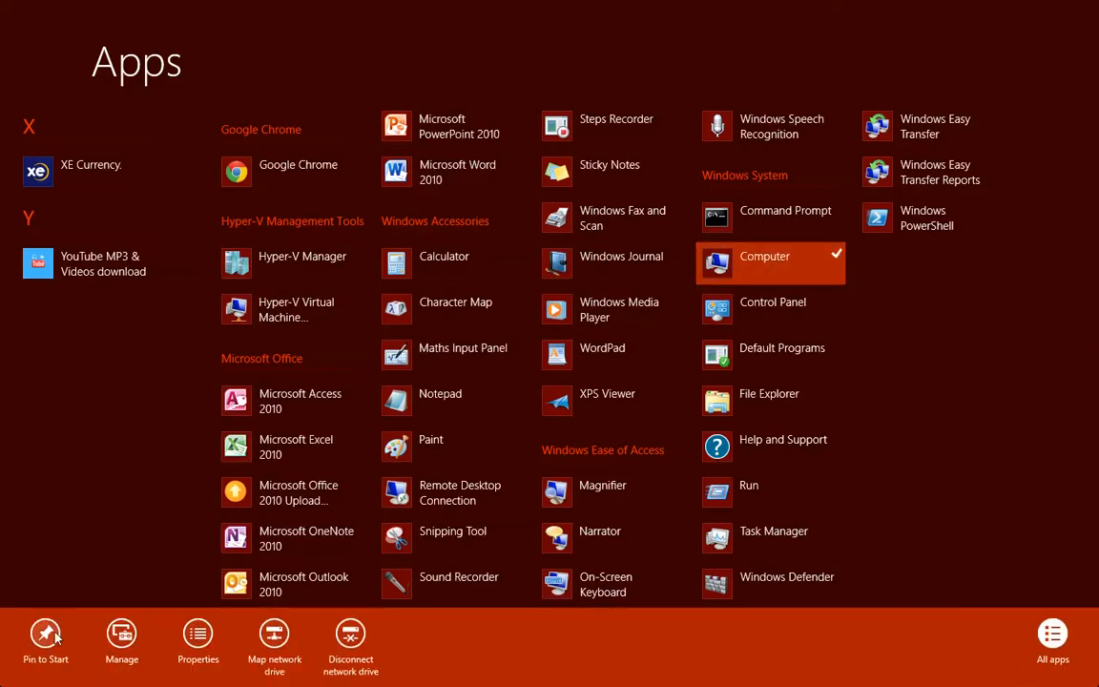
{"action": "mouse_move", "coordinate": [198, 630]}
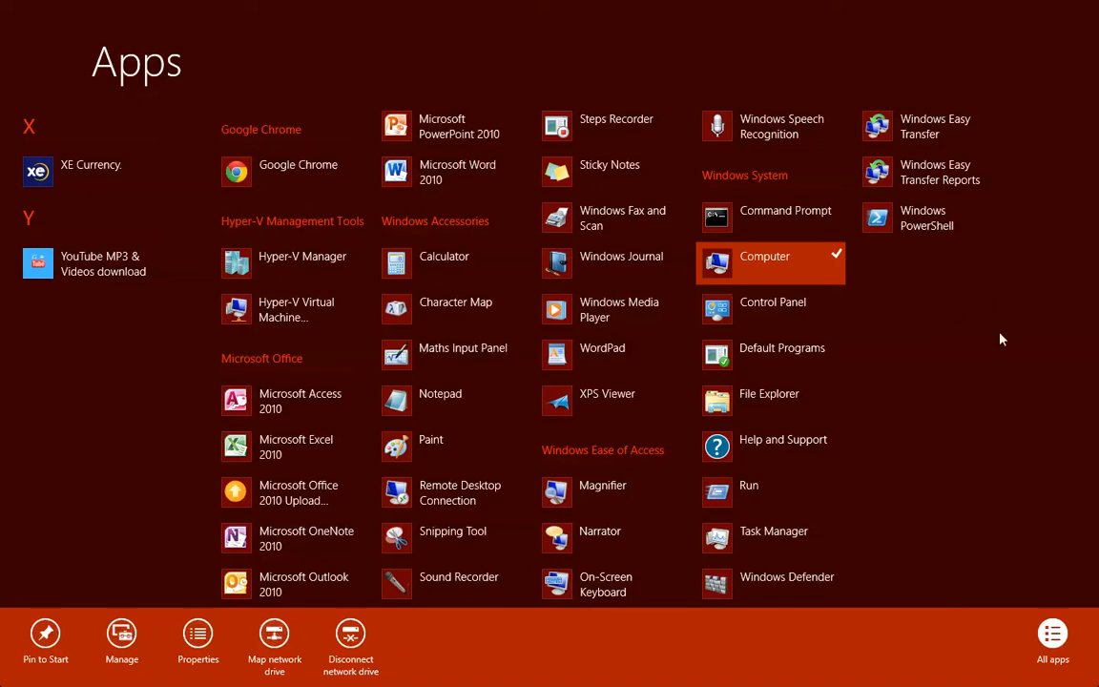
{"action": "mouse_move", "coordinate": [997, 392]}
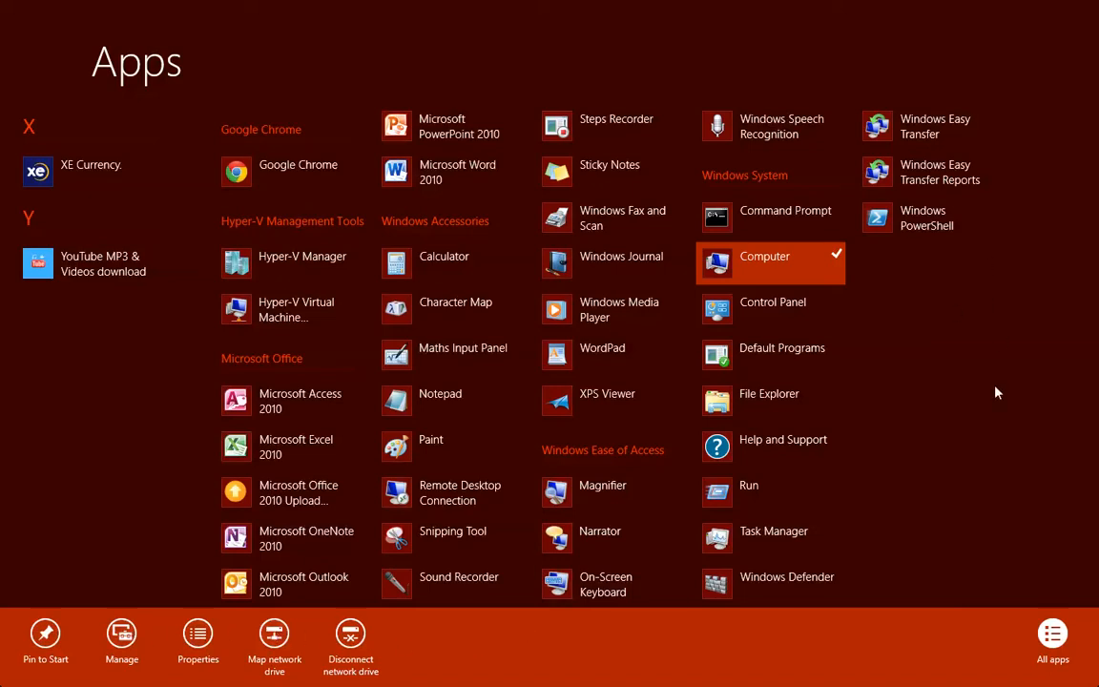
{"action": "mouse_move", "coordinate": [588, 322]}
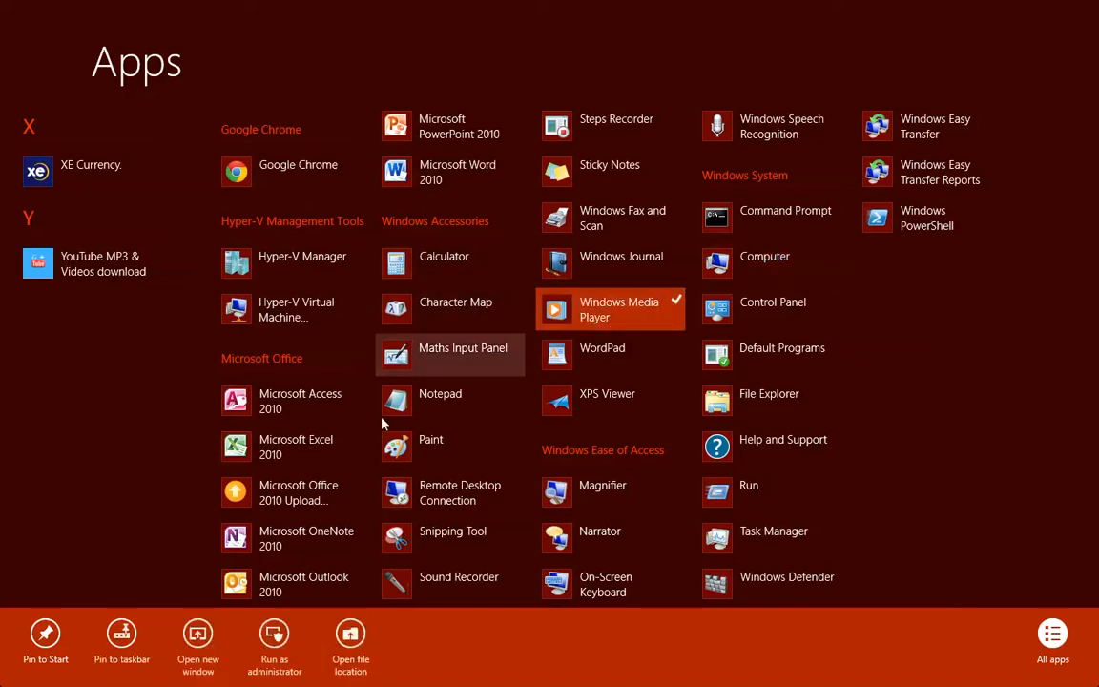
{"action": "mouse_move", "coordinate": [965, 410]}
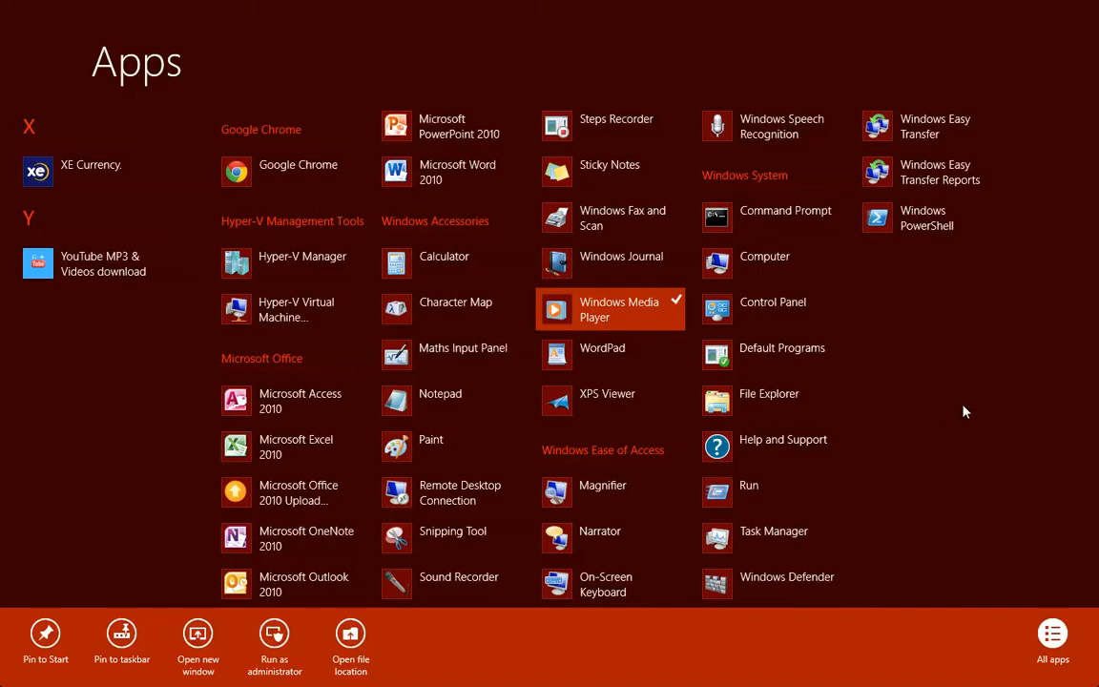
{"action": "mouse_move", "coordinate": [125, 635]}
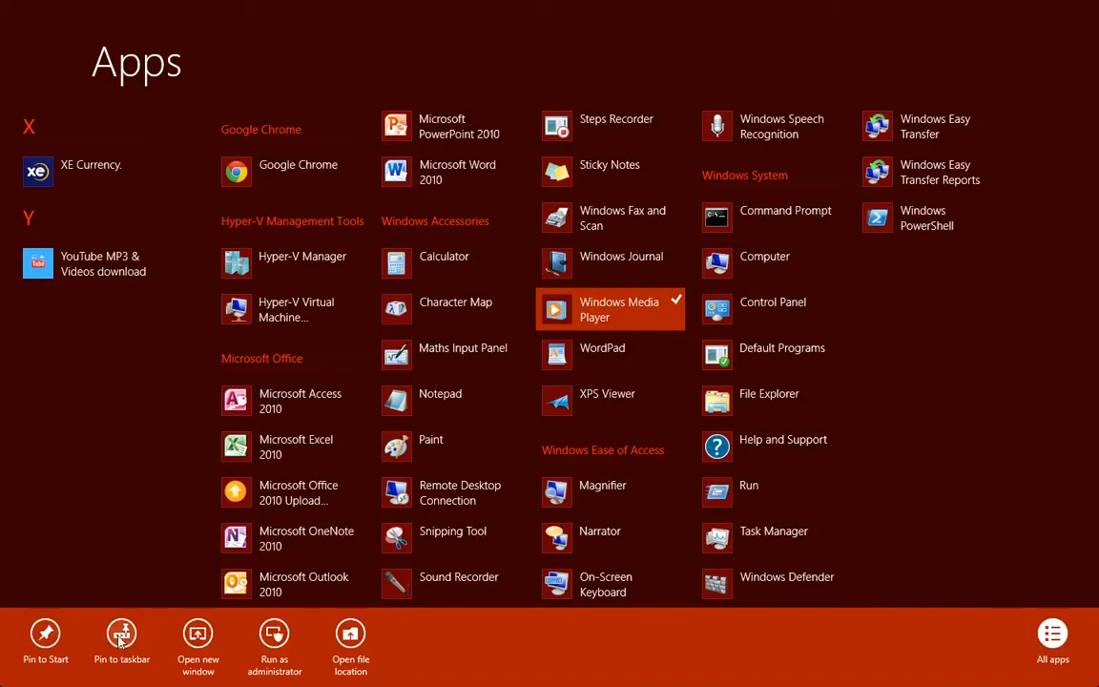
Step: Pin Windows Media Player to the taskbar and scroll further through the apps list
{"action": "left_click", "coordinate": [975, 384]}
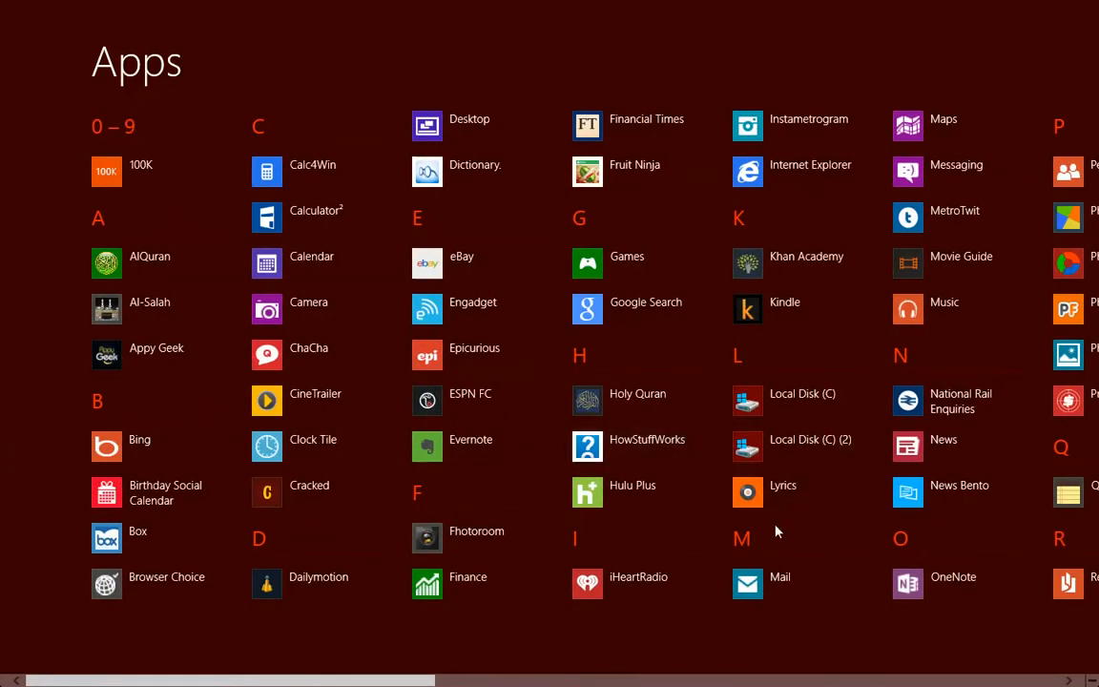
{"action": "scroll", "scroll_direction": "right", "scroll_amount": 3}
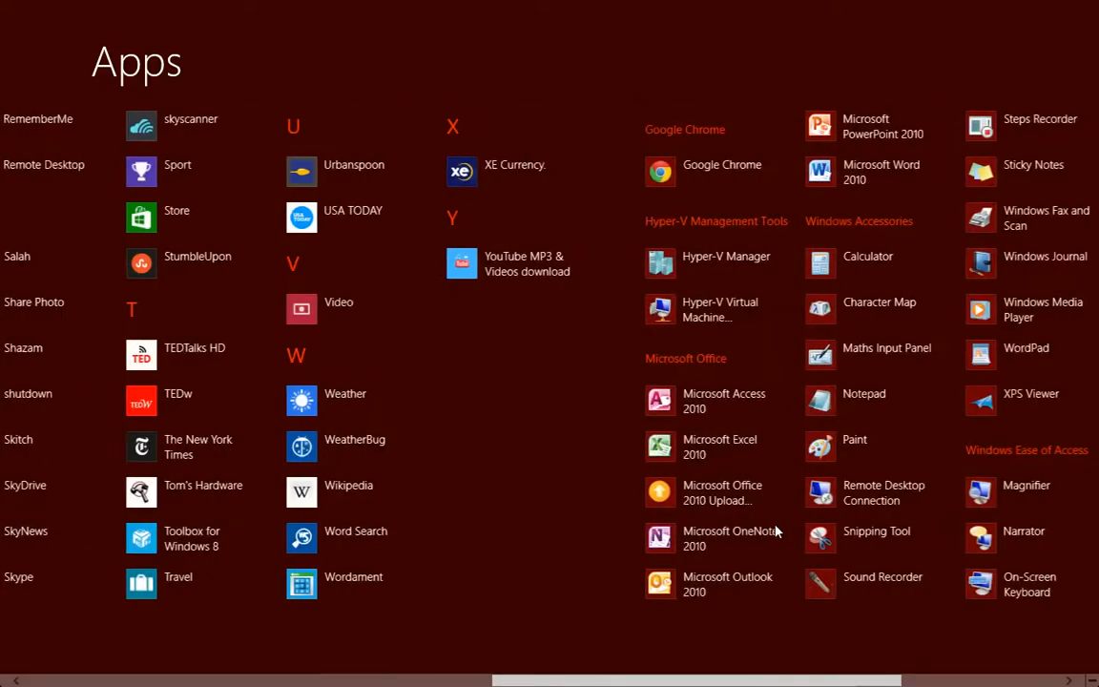
{"action": "scroll", "scroll_direction": "right", "scroll_amount": 3}
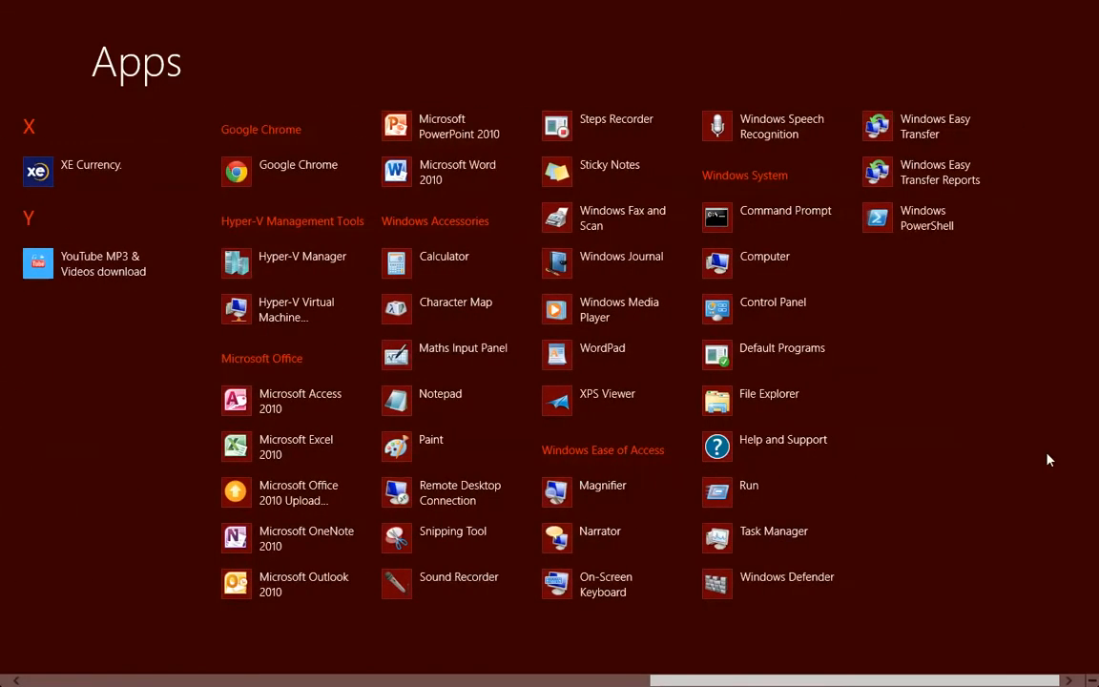
{"action": "mouse_move", "coordinate": [772, 309]}
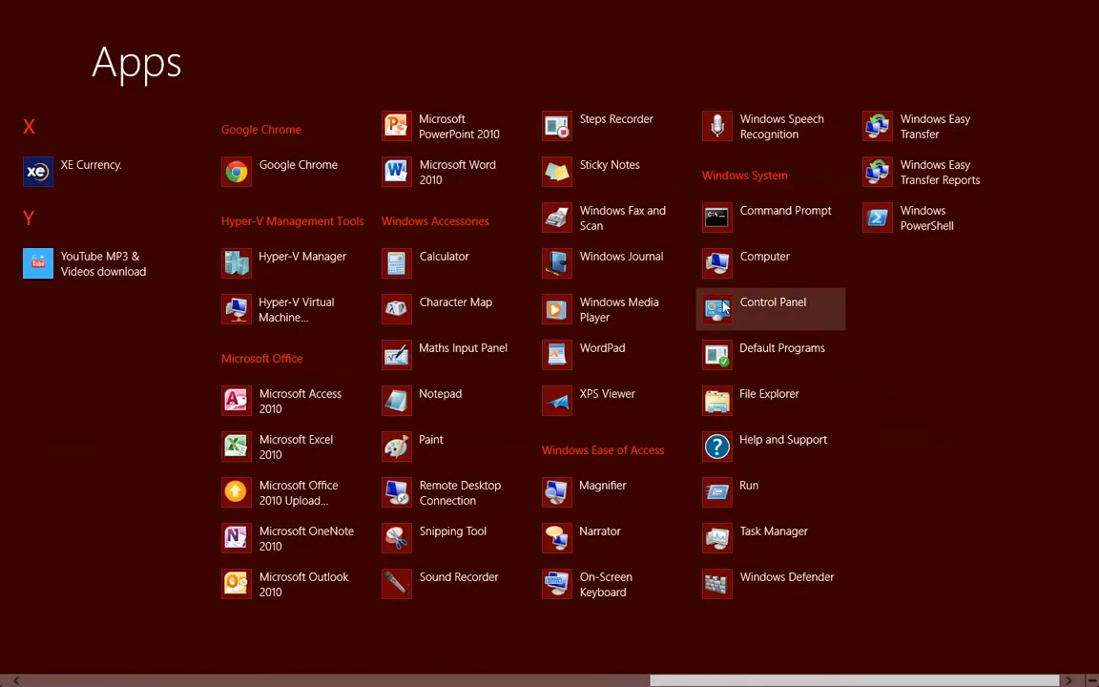
Step: Pin Control Panel to Start, then select Microsoft Access 2010 for pinning
{"action": "right_click", "coordinate": [772, 309]}
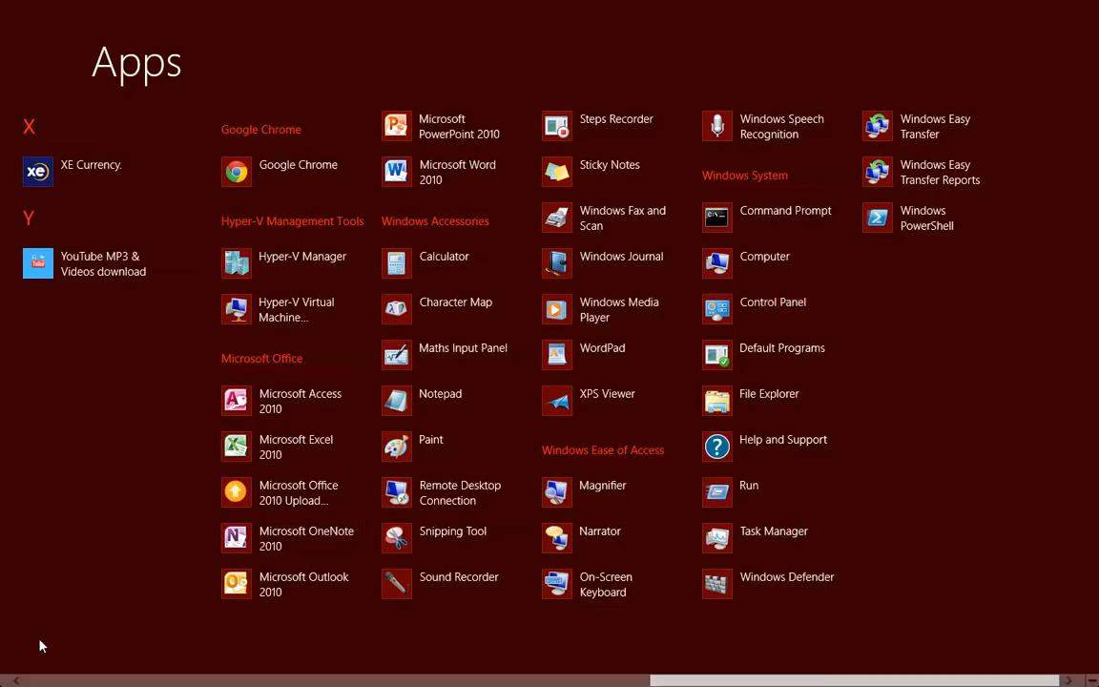
{"action": "right_click", "coordinate": [748, 484]}
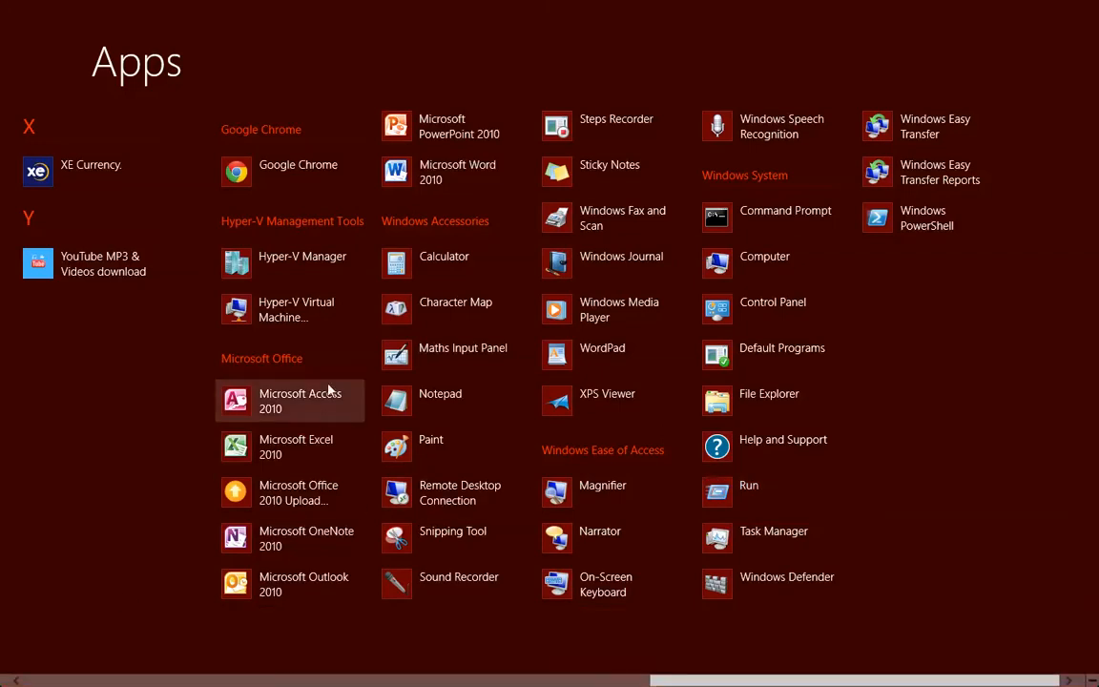
{"action": "right_click", "coordinate": [448, 172]}
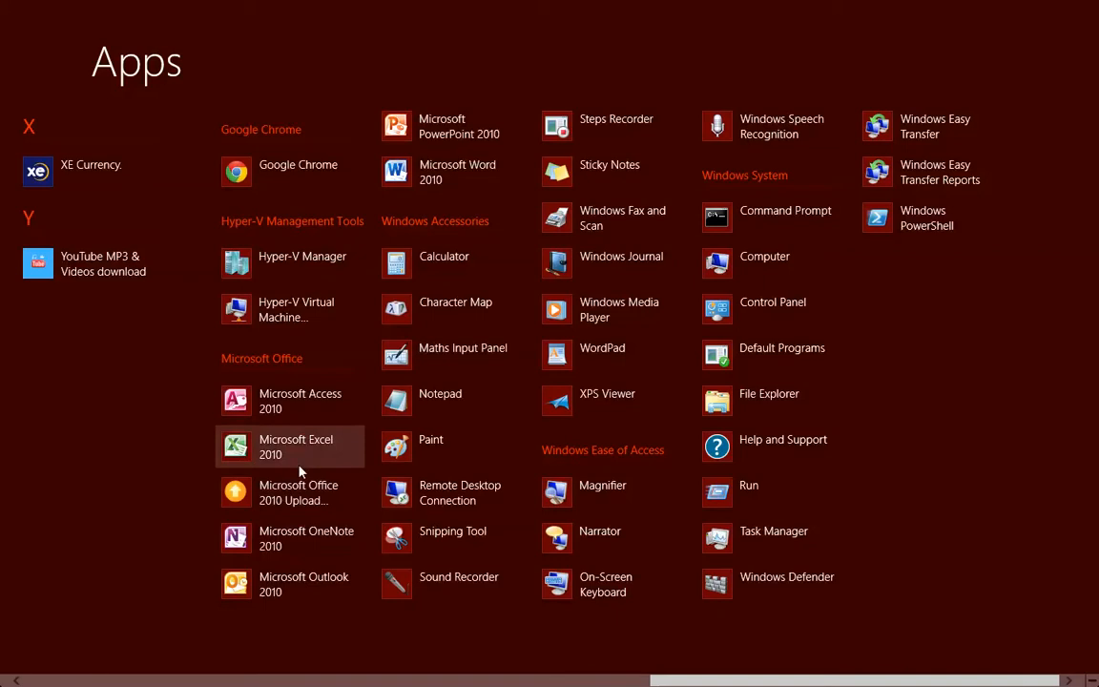
{"action": "mouse_move", "coordinate": [468, 306]}
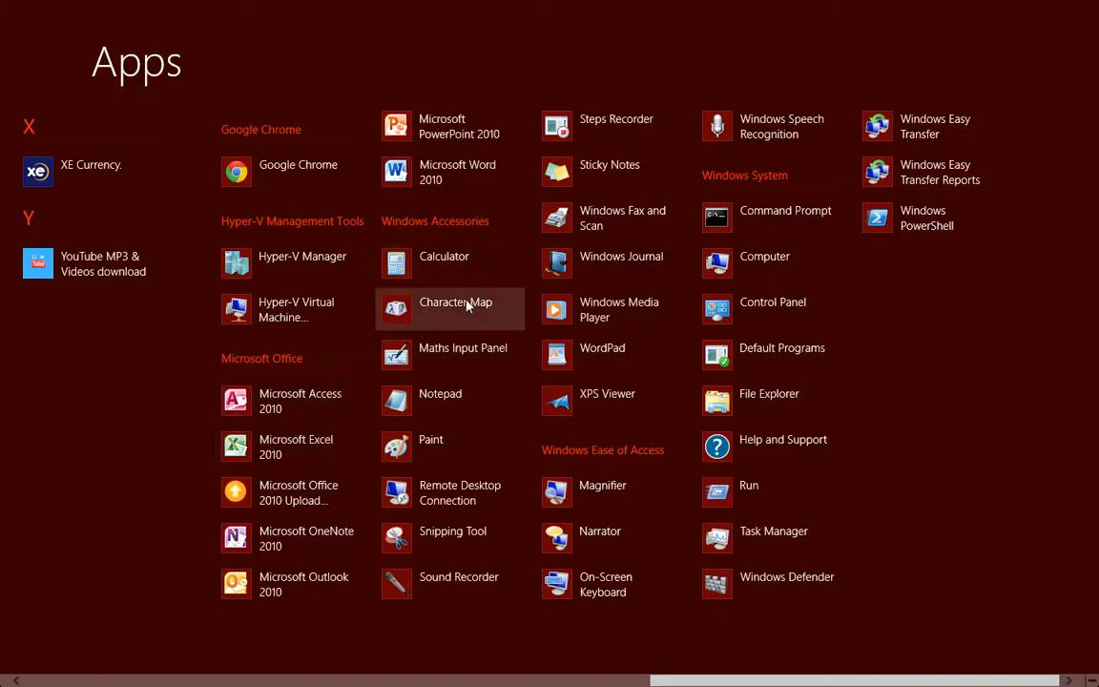
{"action": "mouse_move", "coordinate": [444, 125]}
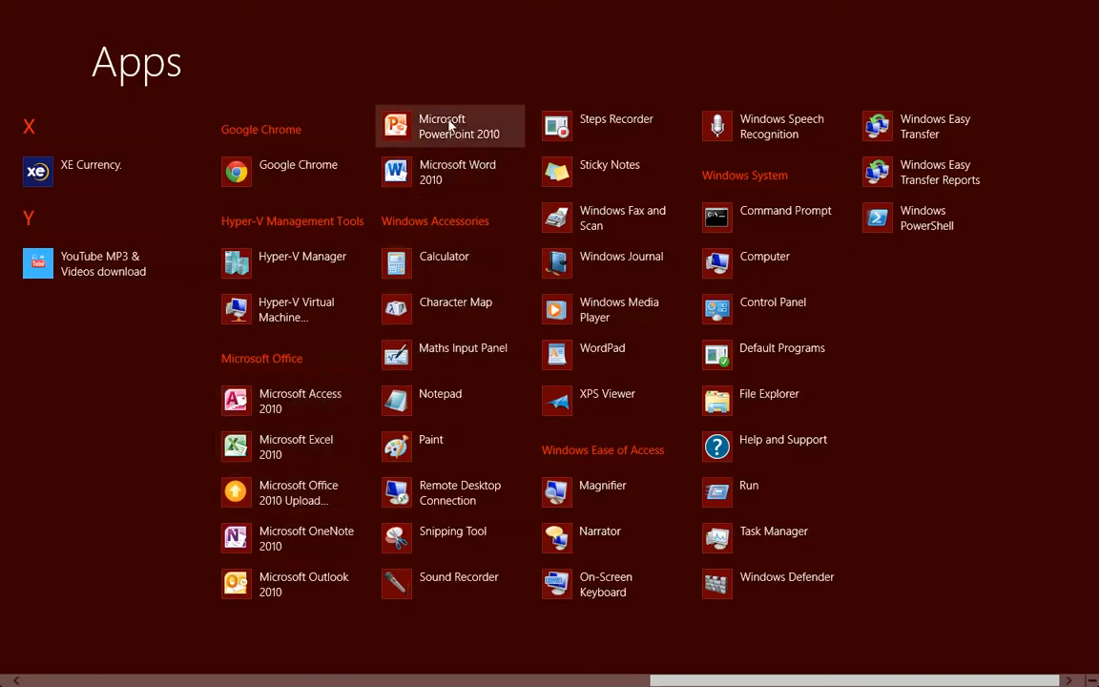
{"action": "mouse_move", "coordinate": [196, 499]}
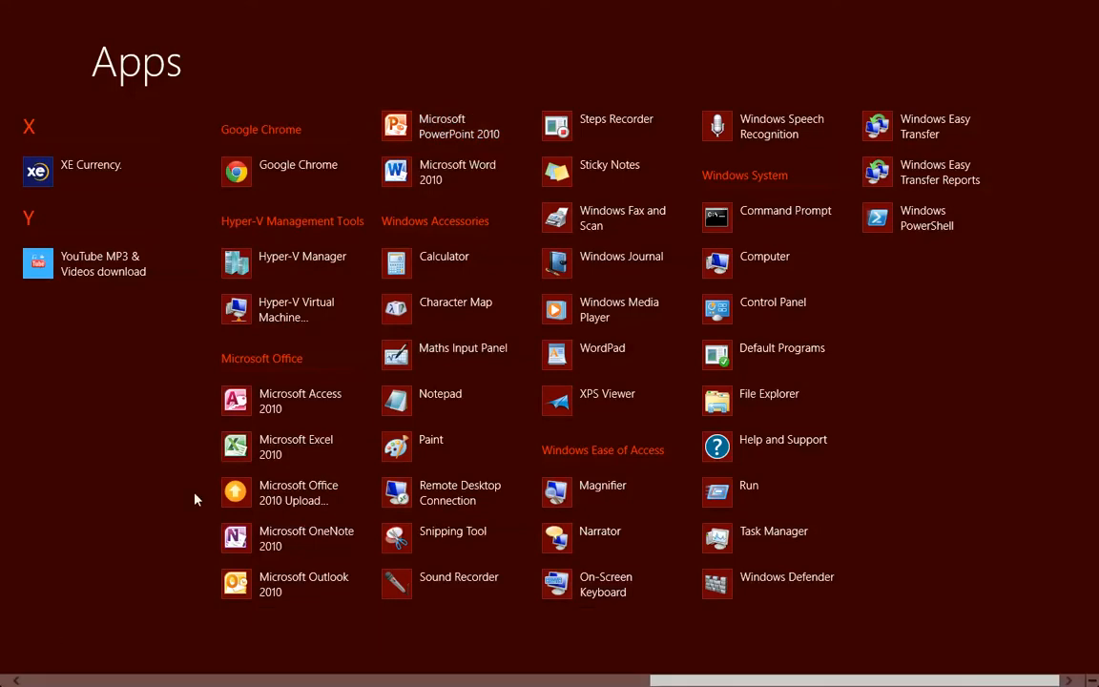
{"action": "mouse_move", "coordinate": [892, 432]}
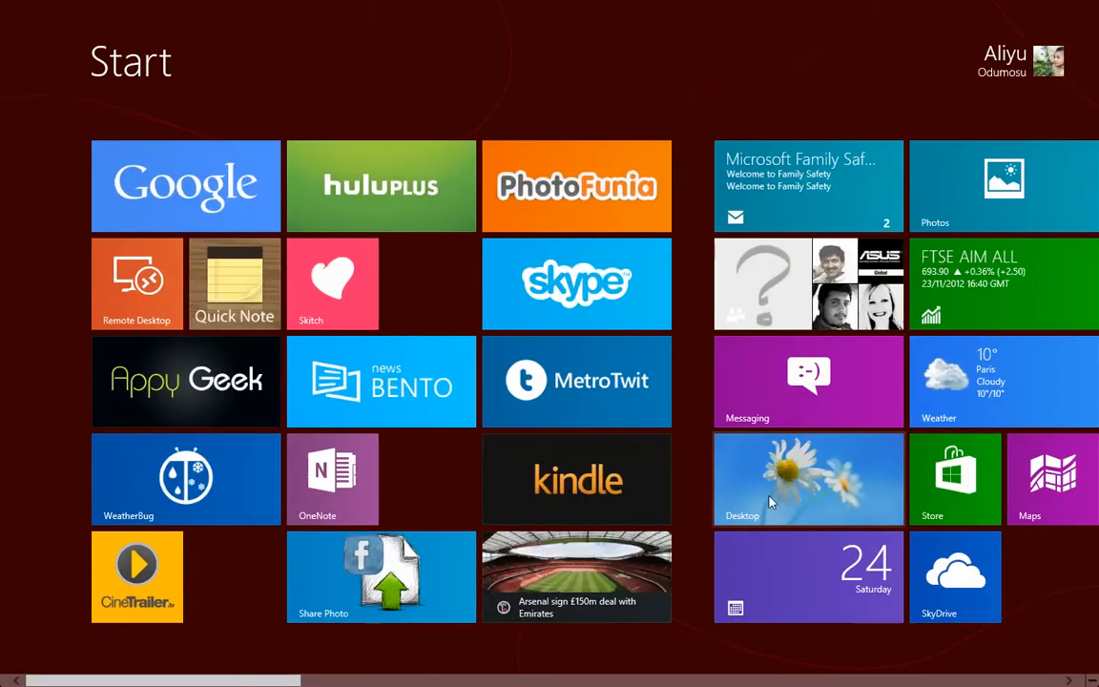
Step: Scroll through the Start screen's pinned tiles, launching Run from its tile along the way
{"action": "scroll", "scroll_direction": "right", "scroll_amount": 3}
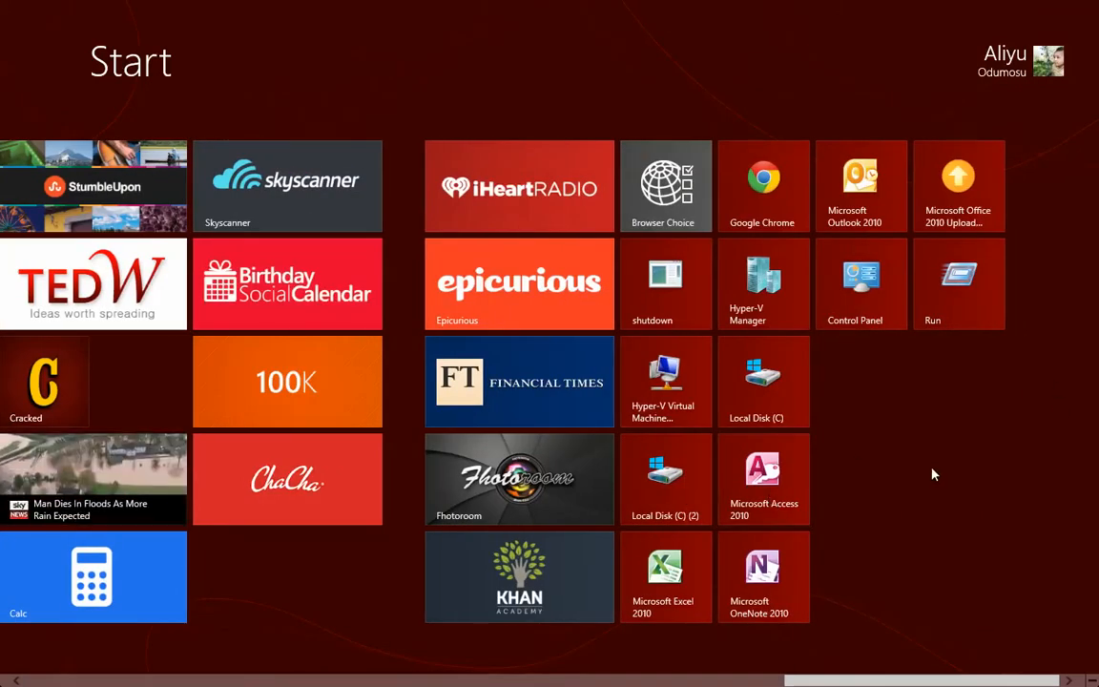
{"action": "mouse_move", "coordinate": [828, 321]}
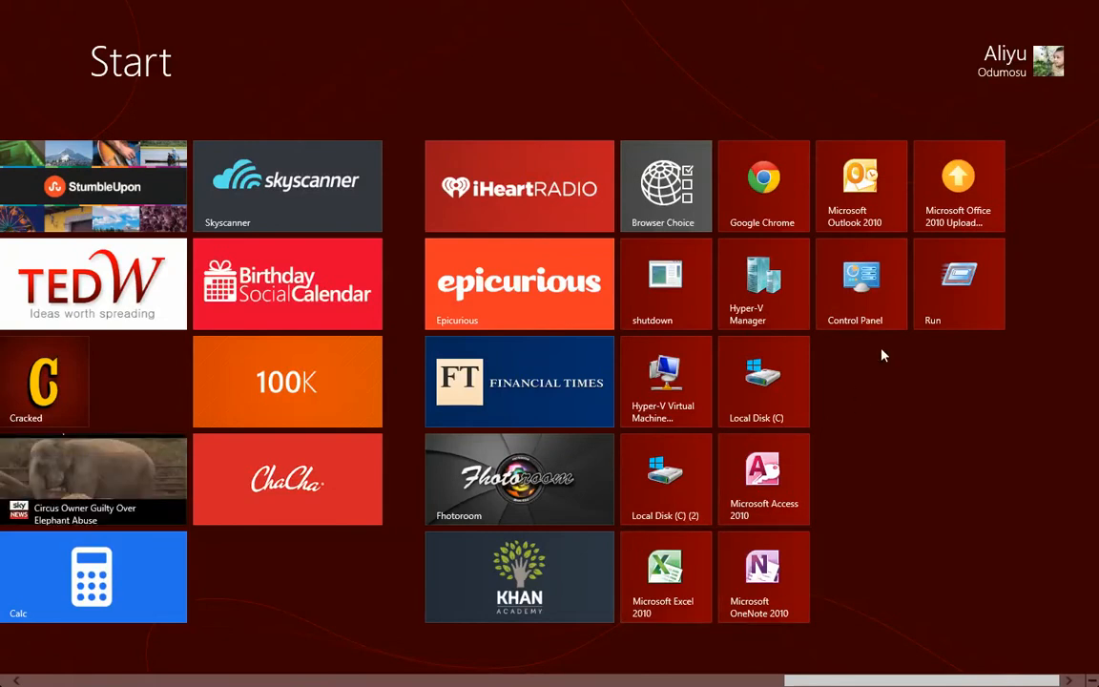
{"action": "mouse_move", "coordinate": [683, 470]}
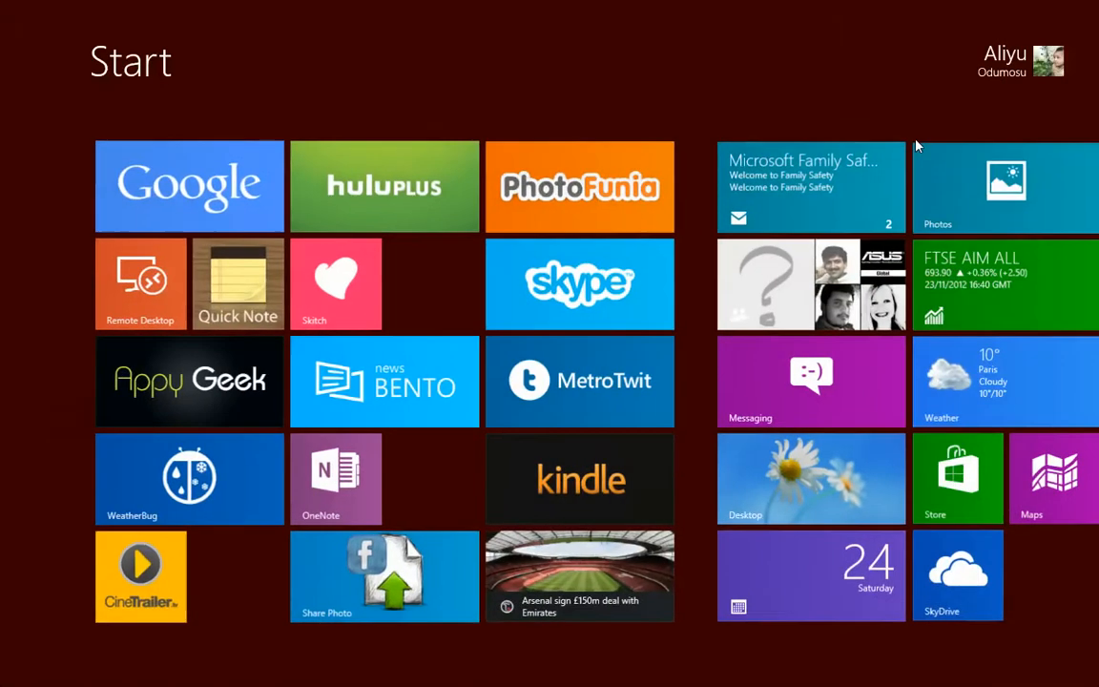
{"action": "scroll", "scroll_direction": "right", "scroll_amount": 3}
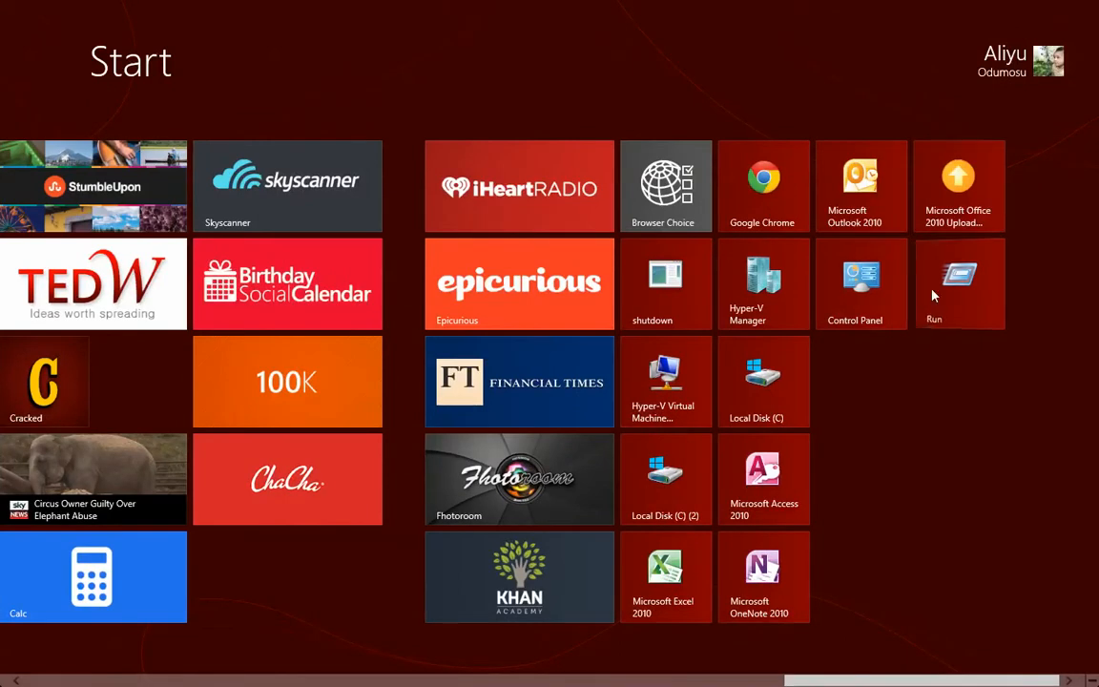
{"action": "left_click", "coordinate": [959, 284]}
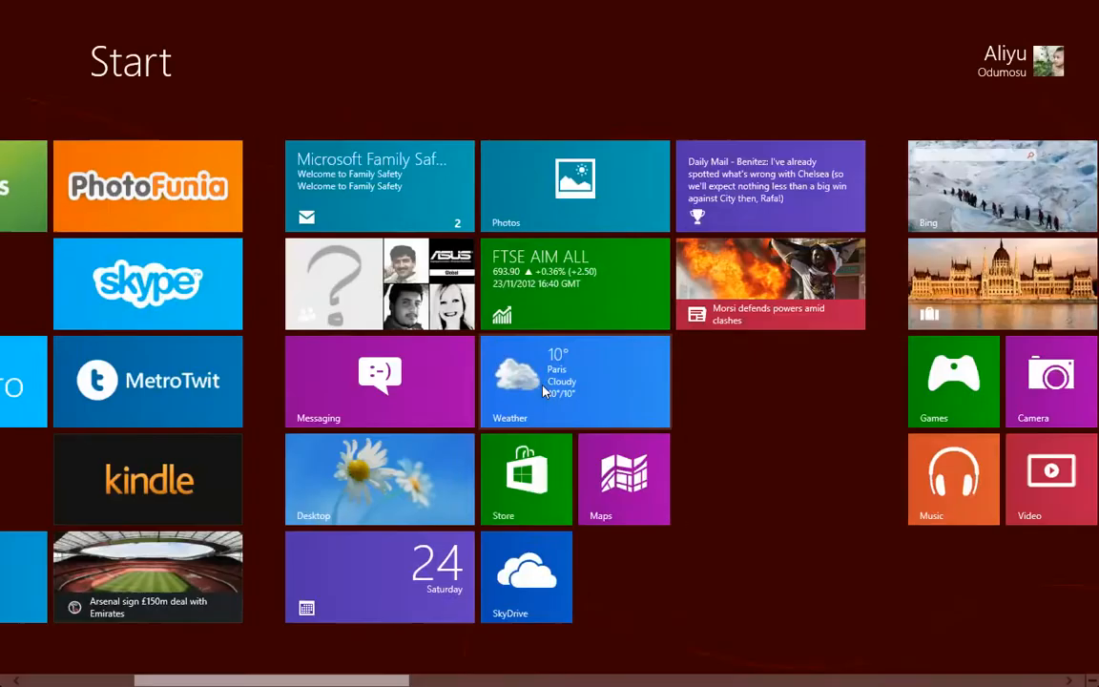
{"action": "scroll", "scroll_direction": "right", "scroll_amount": 3}
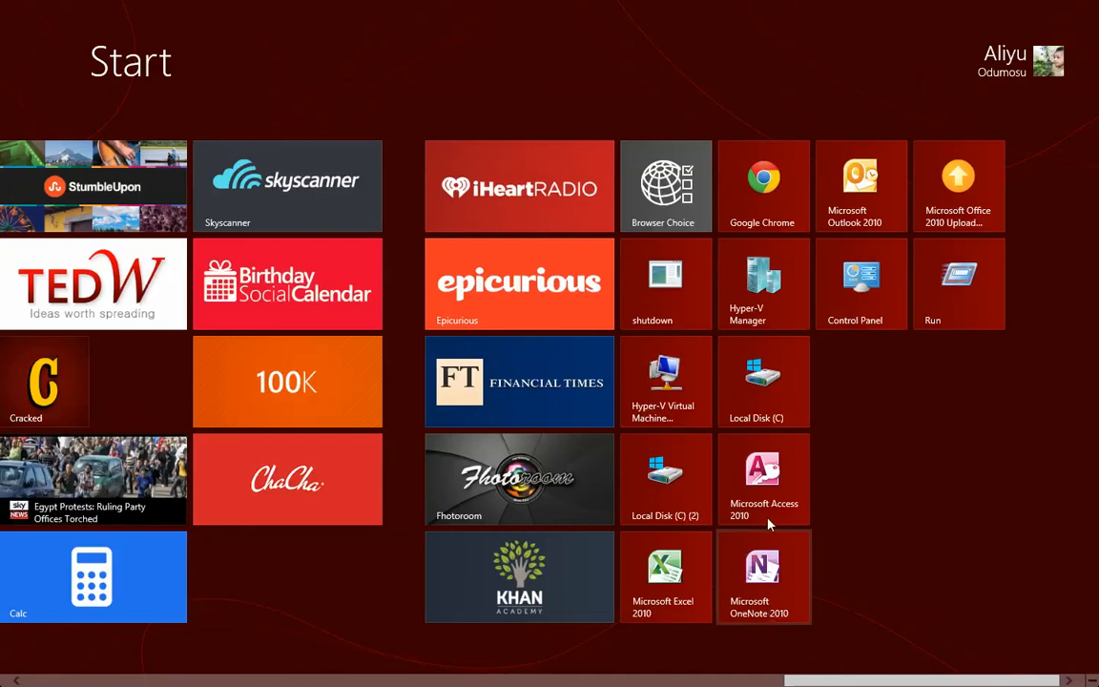
{"action": "mouse_move", "coordinate": [861, 277]}
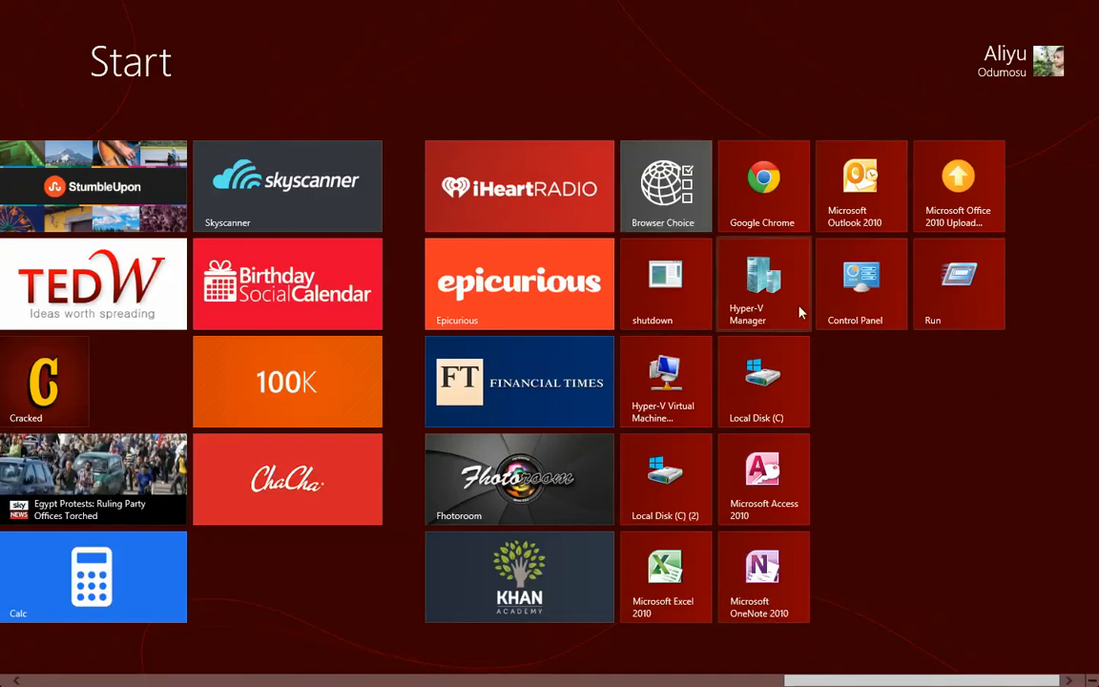
{"action": "scroll", "scroll_direction": "right", "scroll_amount": 3}
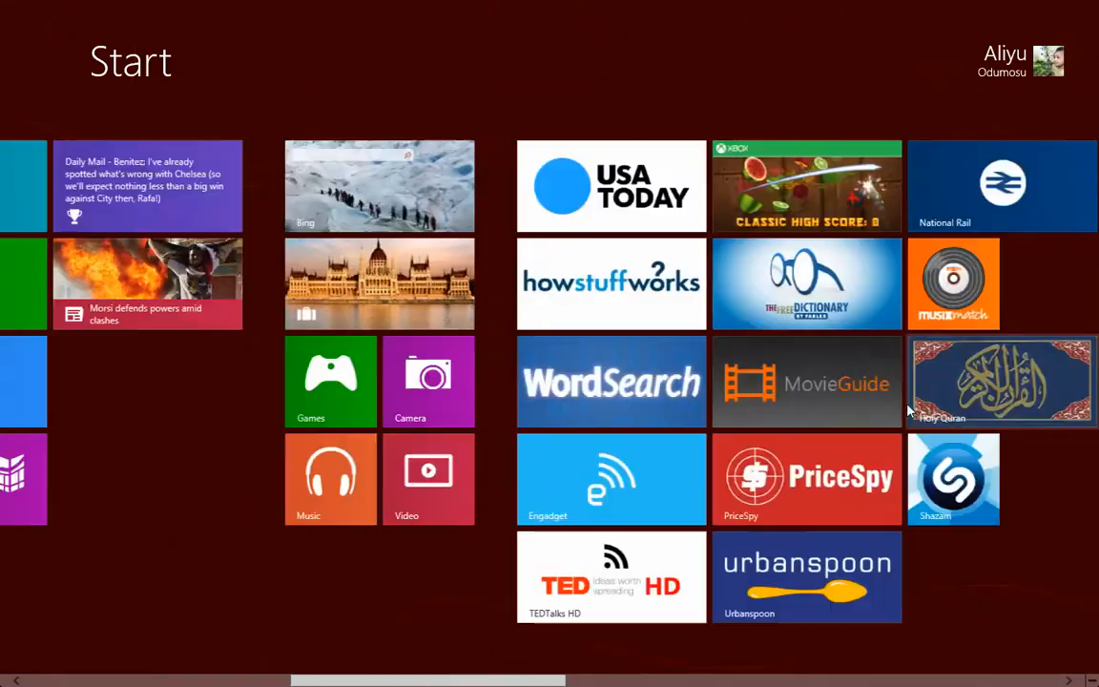
{"action": "scroll", "scroll_direction": "right", "scroll_amount": 3}
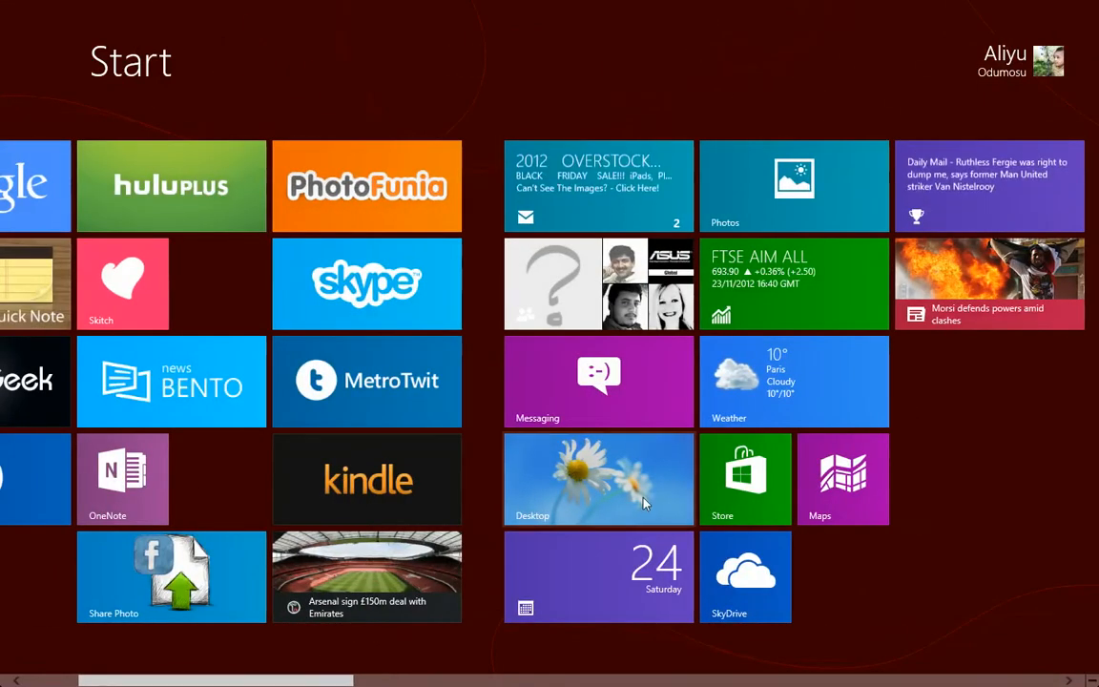
Step: Go to the desktop, close Control Panel, then open and close Run from the taskbar
{"action": "left_click", "coordinate": [598, 479]}
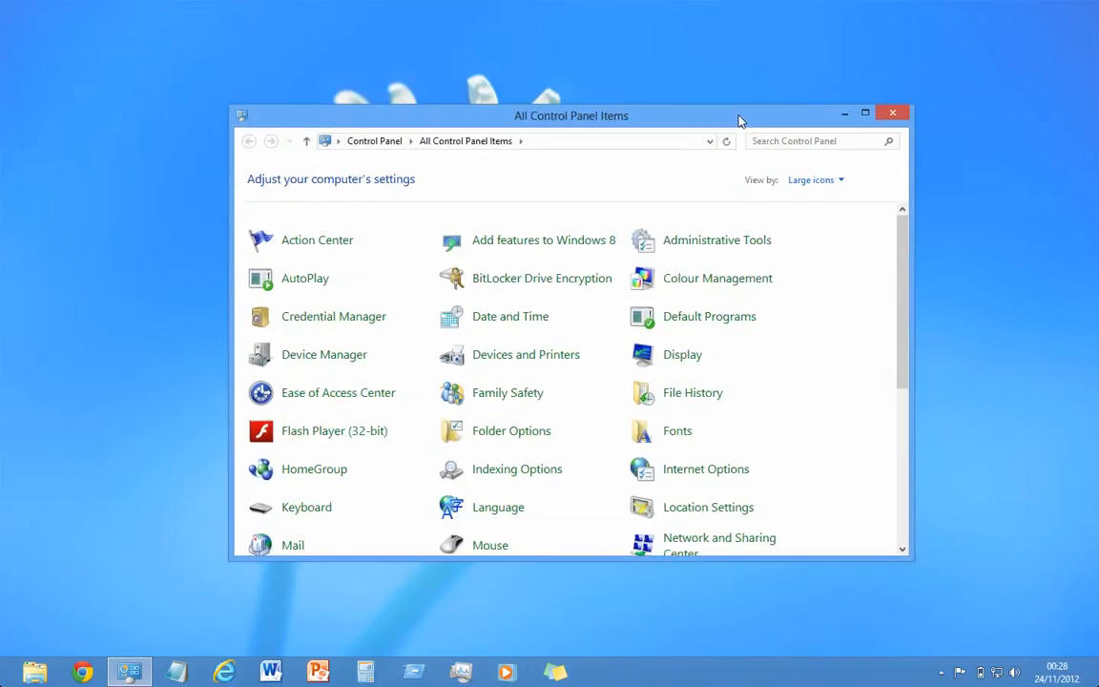
{"action": "left_click", "coordinate": [894, 112]}
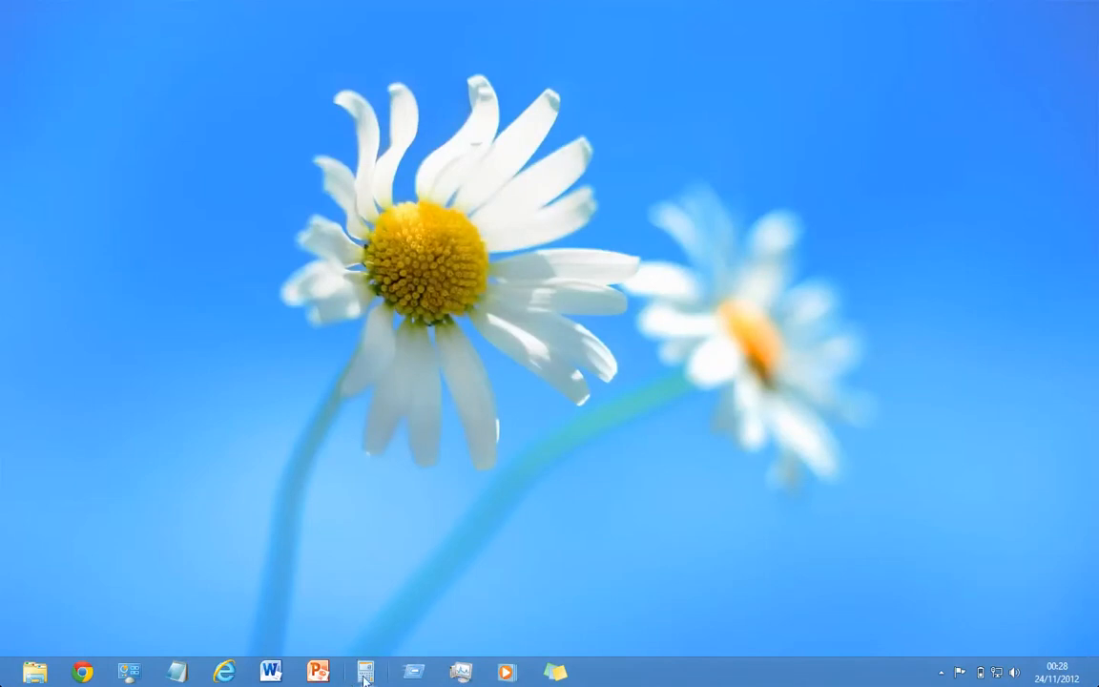
{"action": "left_click", "coordinate": [365, 672]}
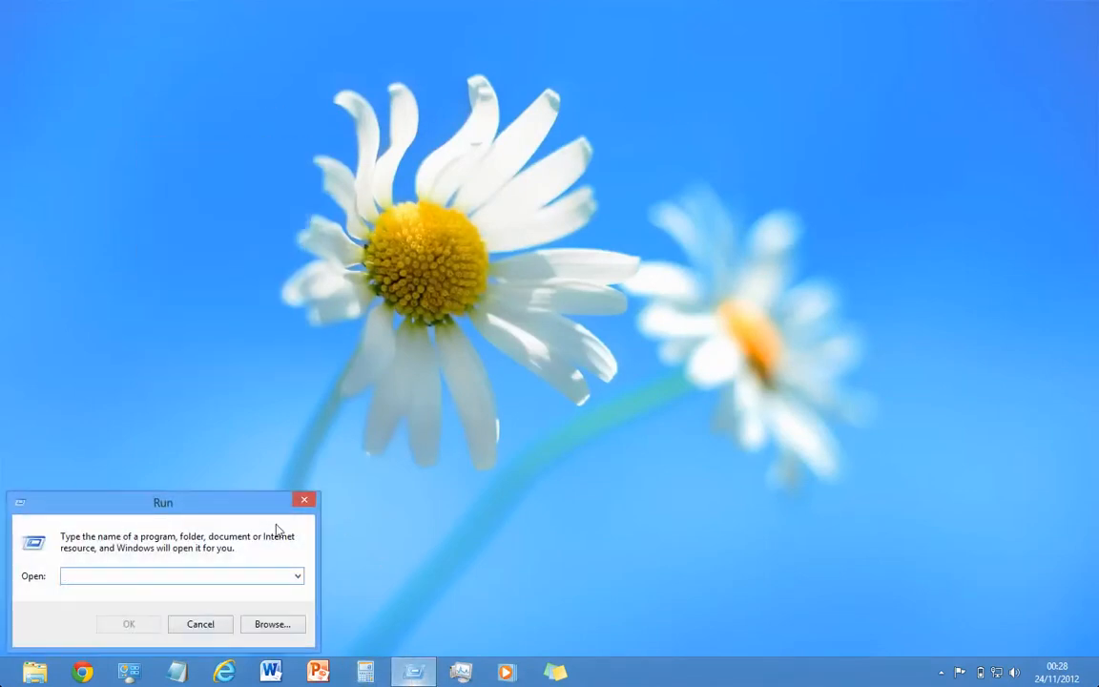
{"action": "left_click", "coordinate": [303, 499]}
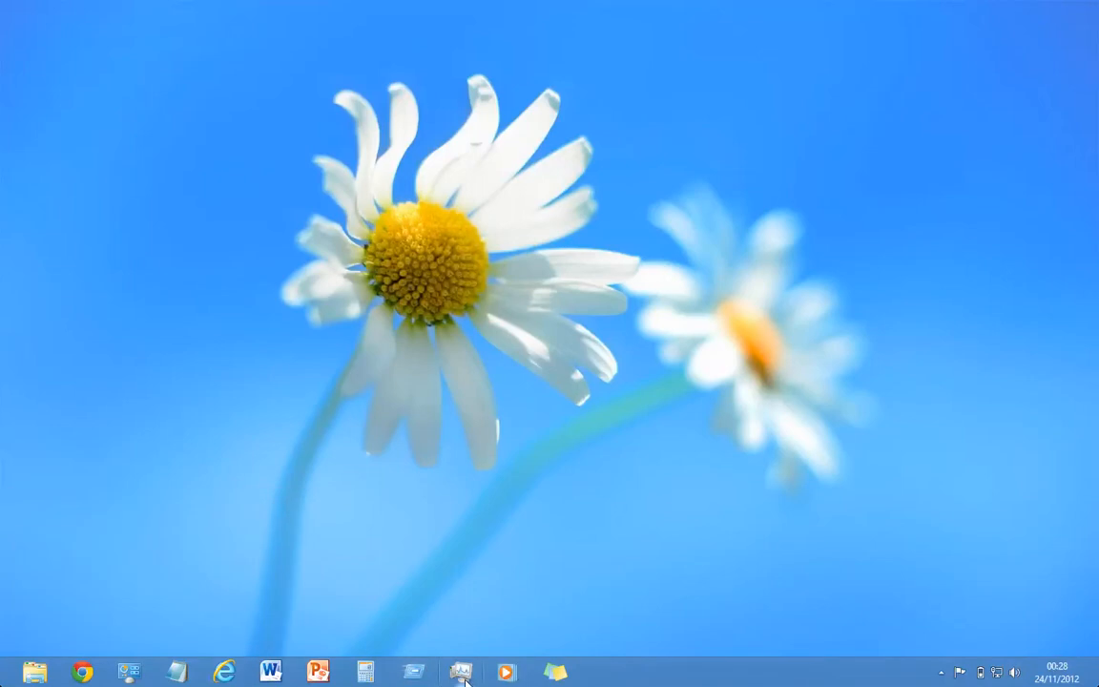
Step: Launch Task Manager from the taskbar, expand its full process details, and close it
{"action": "left_click", "coordinate": [463, 669]}
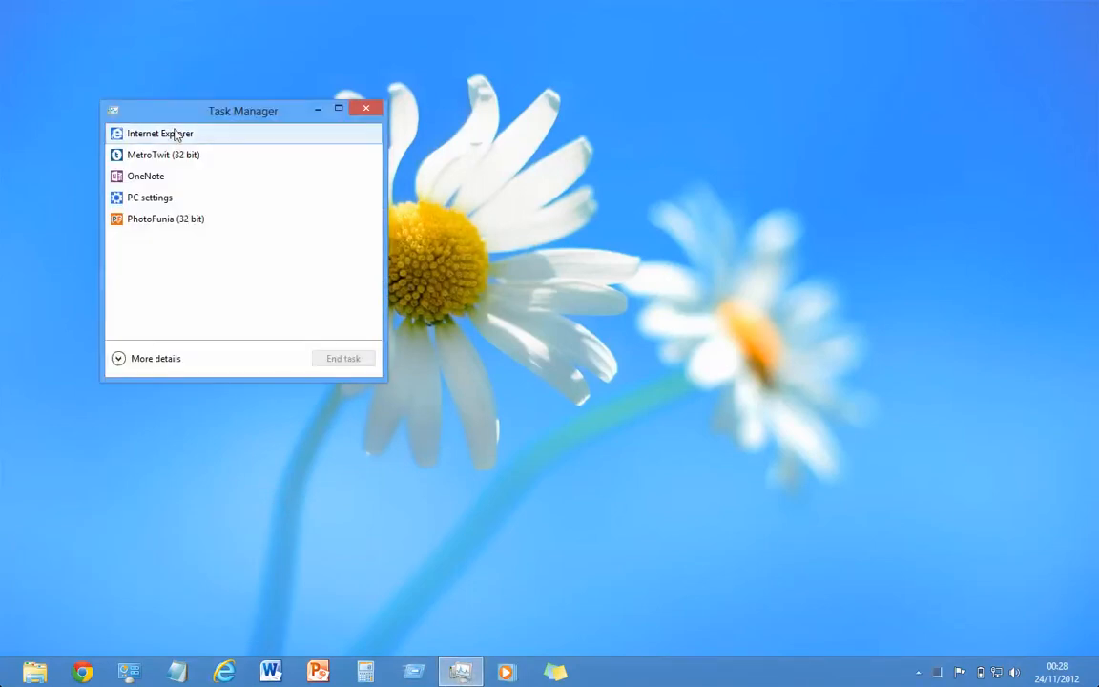
{"action": "left_click", "coordinate": [156, 358]}
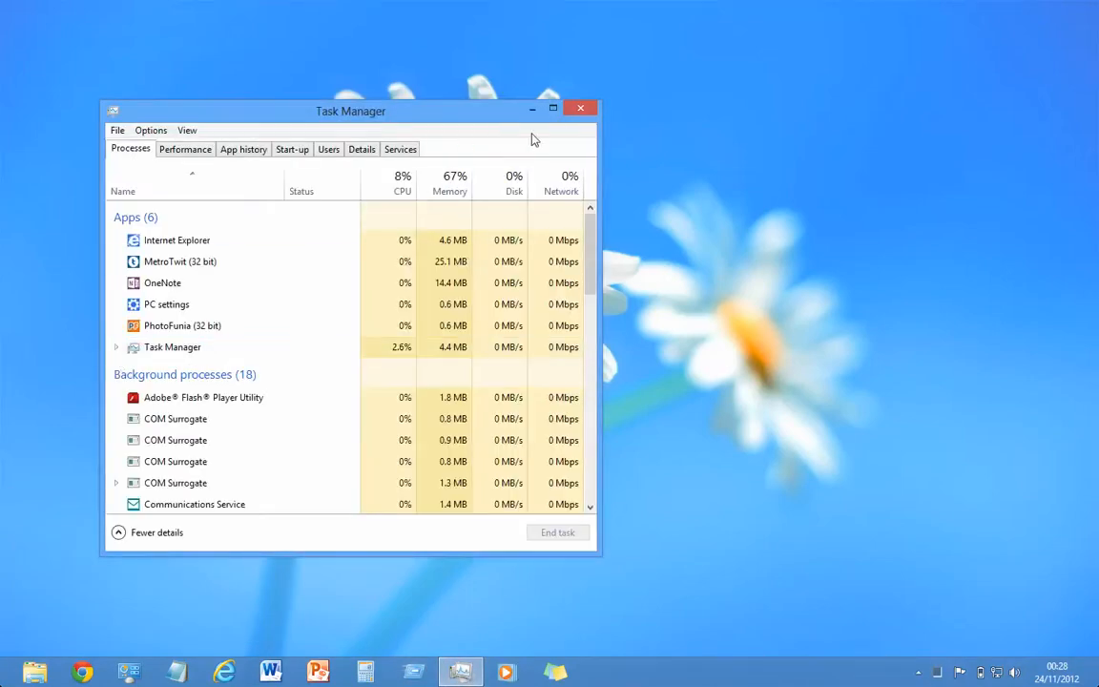
{"action": "left_click", "coordinate": [579, 108]}
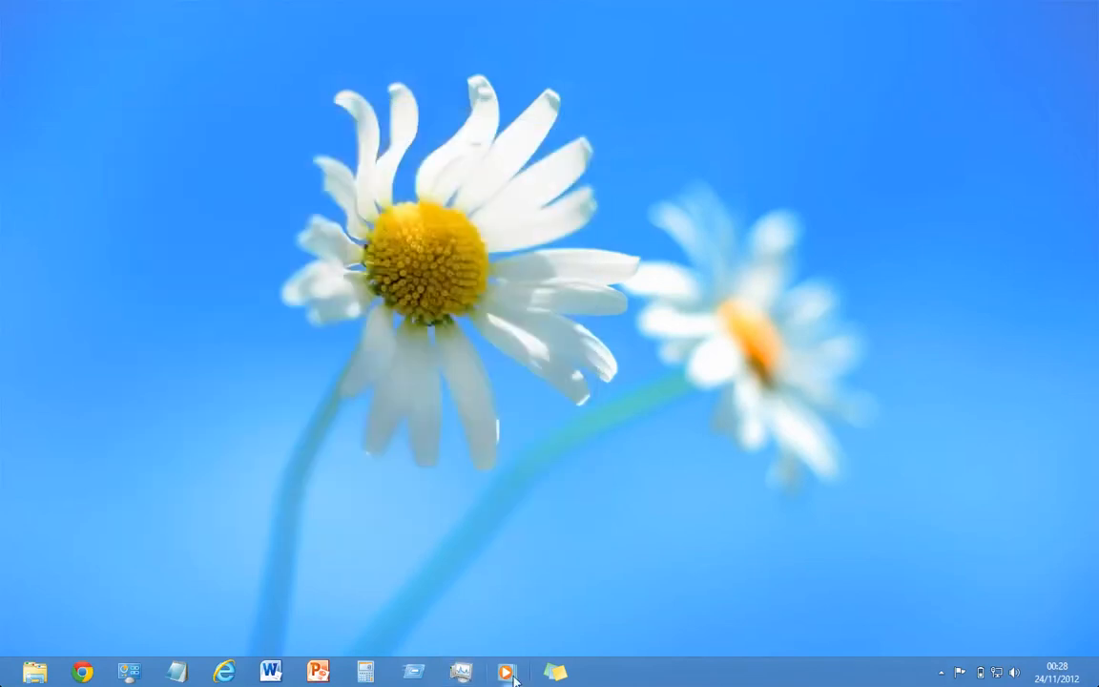
Step: Launch Windows Media Player and finish its first-run setup with Recommended settings
{"action": "left_click", "coordinate": [507, 669]}
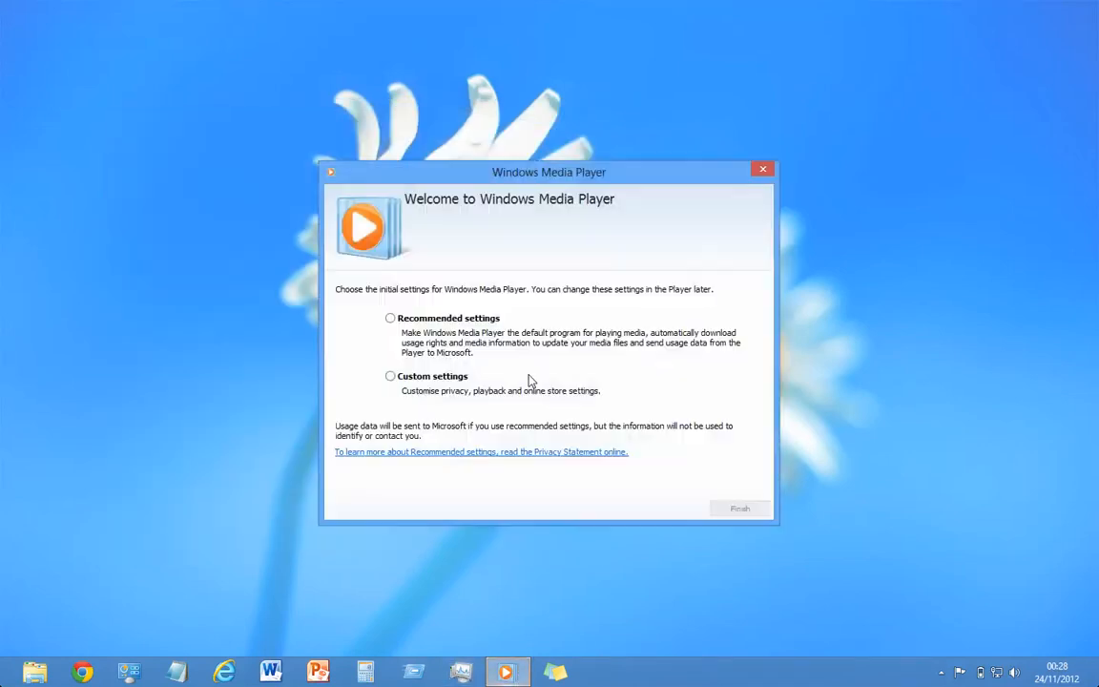
{"action": "left_click", "coordinate": [390, 317]}
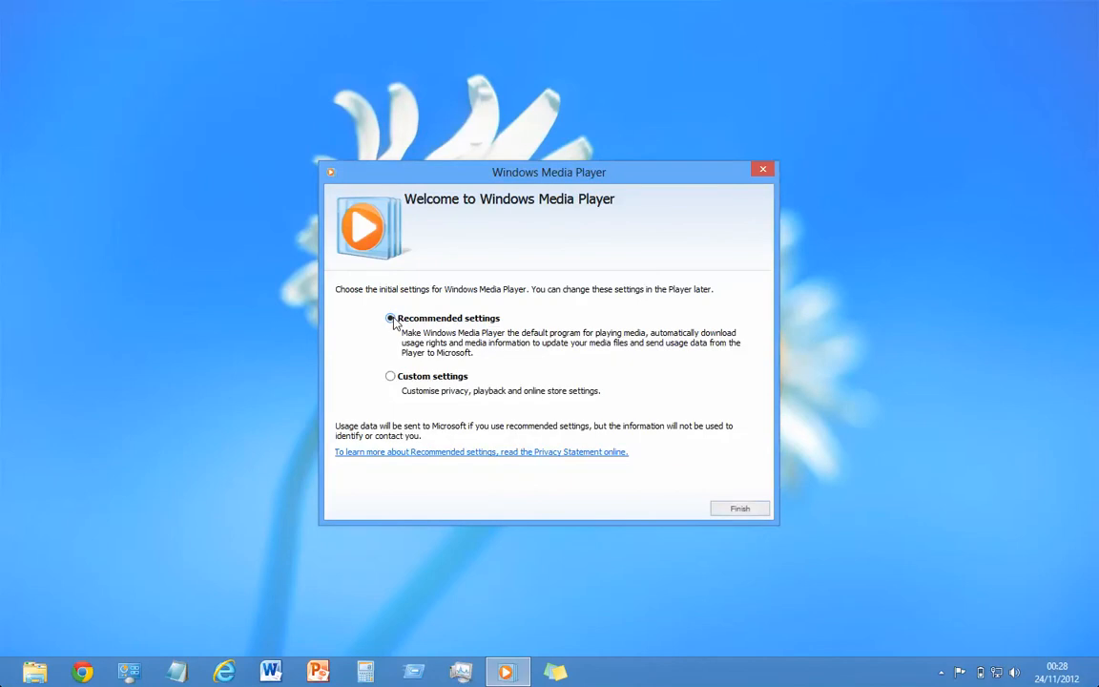
{"action": "left_click", "coordinate": [740, 509]}
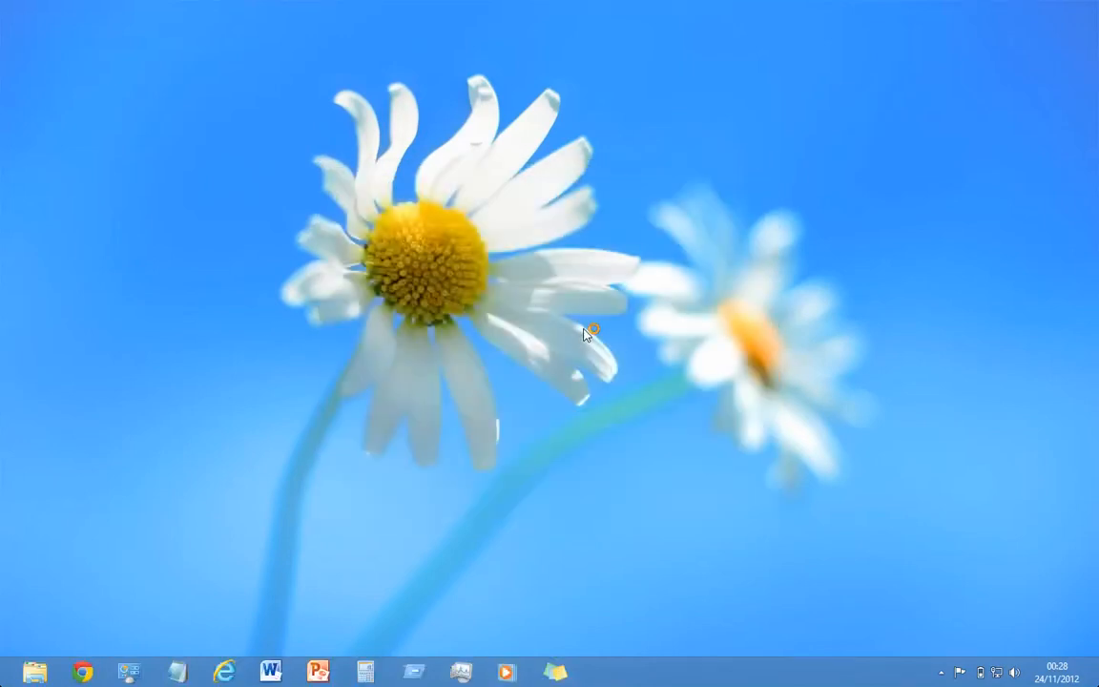
Step: Open a new sticky note from the taskbar and request its deletion
{"action": "left_click", "coordinate": [503, 668]}
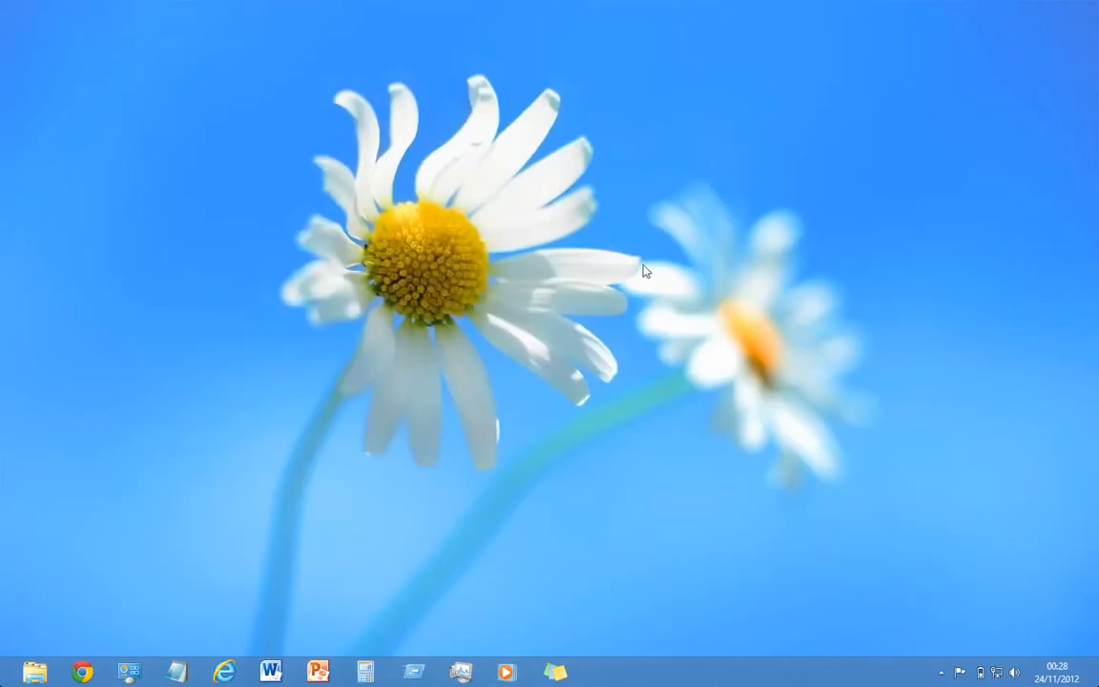
{"action": "left_click", "coordinate": [557, 670]}
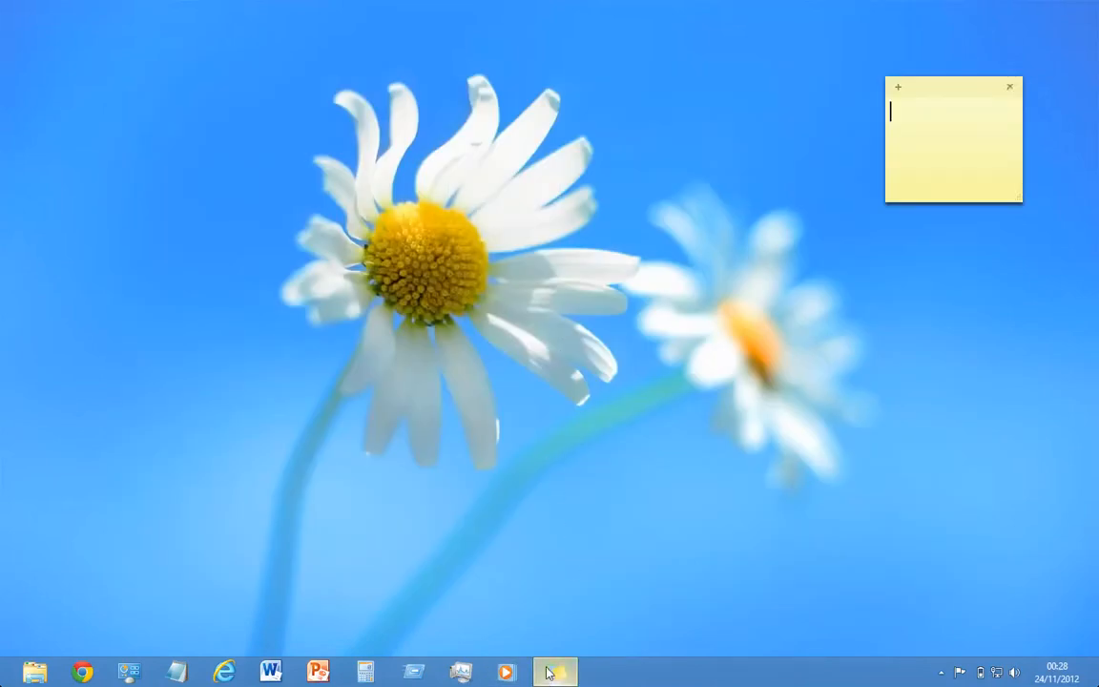
{"action": "left_click", "coordinate": [1010, 85]}
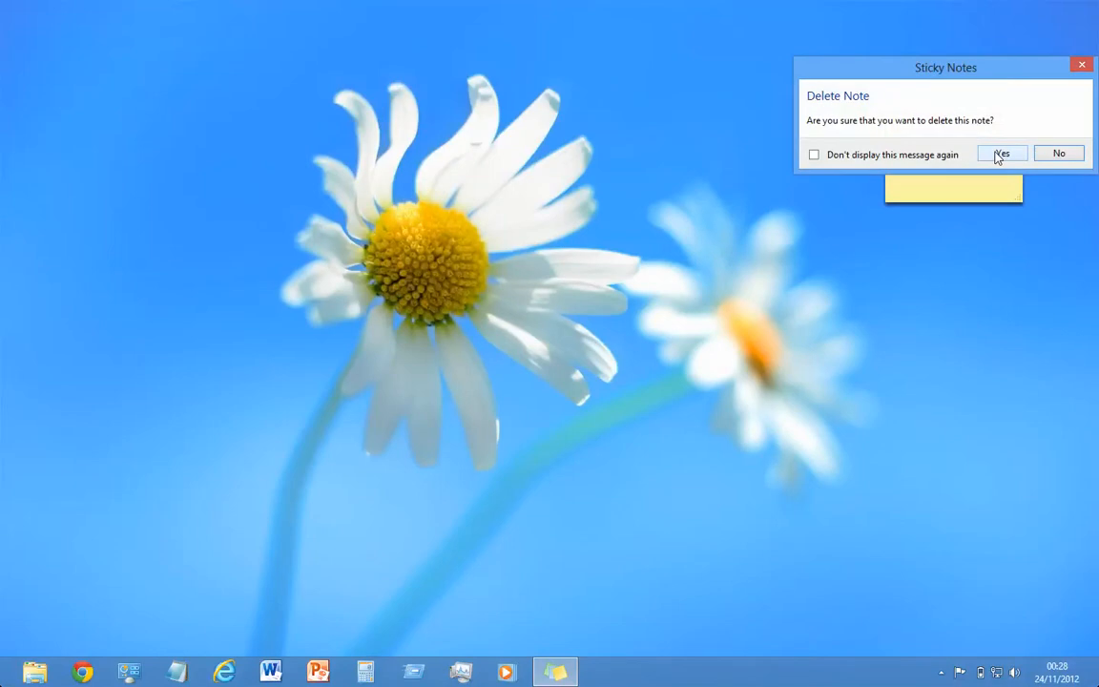
{"action": "mouse_move", "coordinate": [989, 162]}
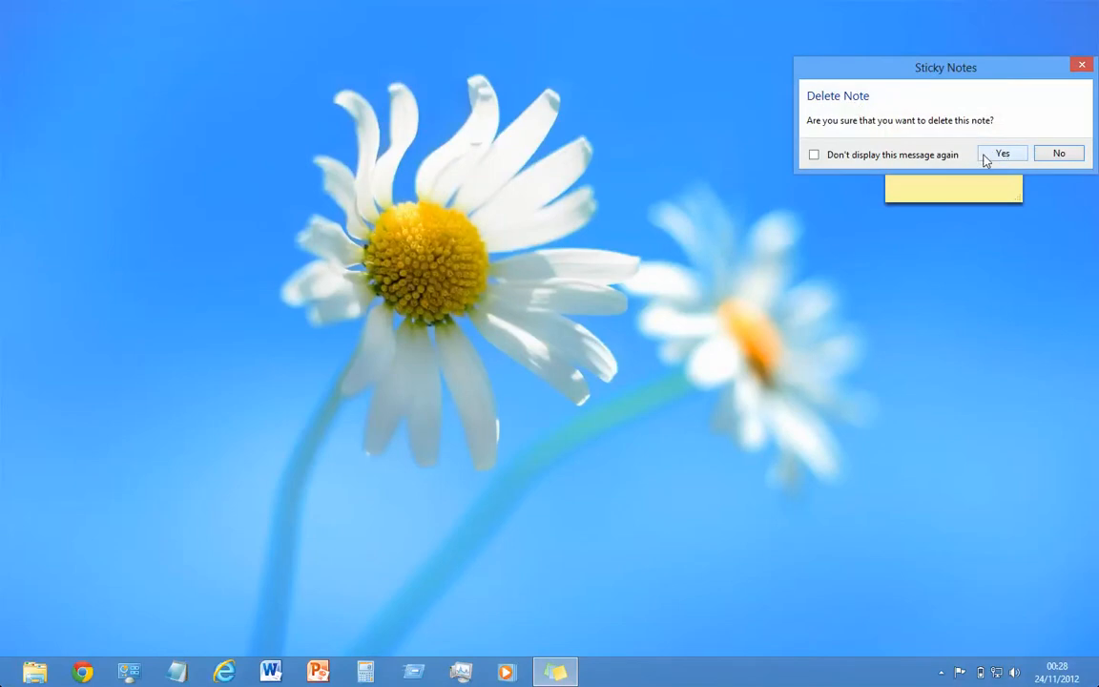
Step: Confirm Yes in the Delete Note dialog to remove the empty sticky note
{"action": "left_click", "coordinate": [1003, 153]}
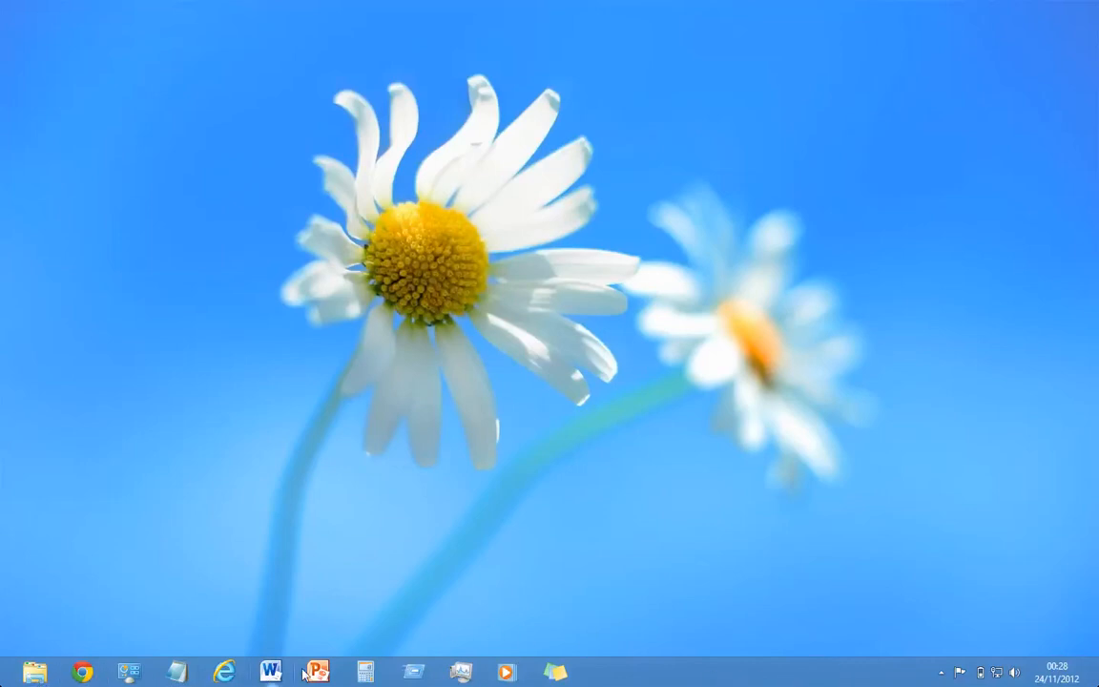
{"action": "mouse_move", "coordinate": [582, 657]}
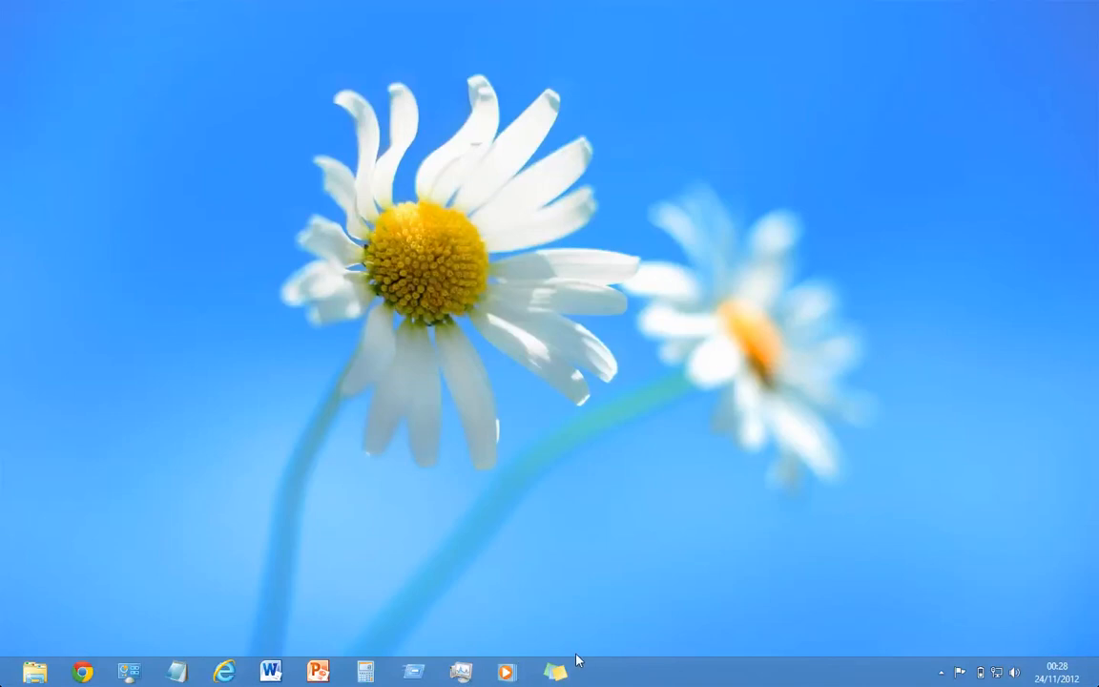
{"action": "mouse_move", "coordinate": [114, 588]}
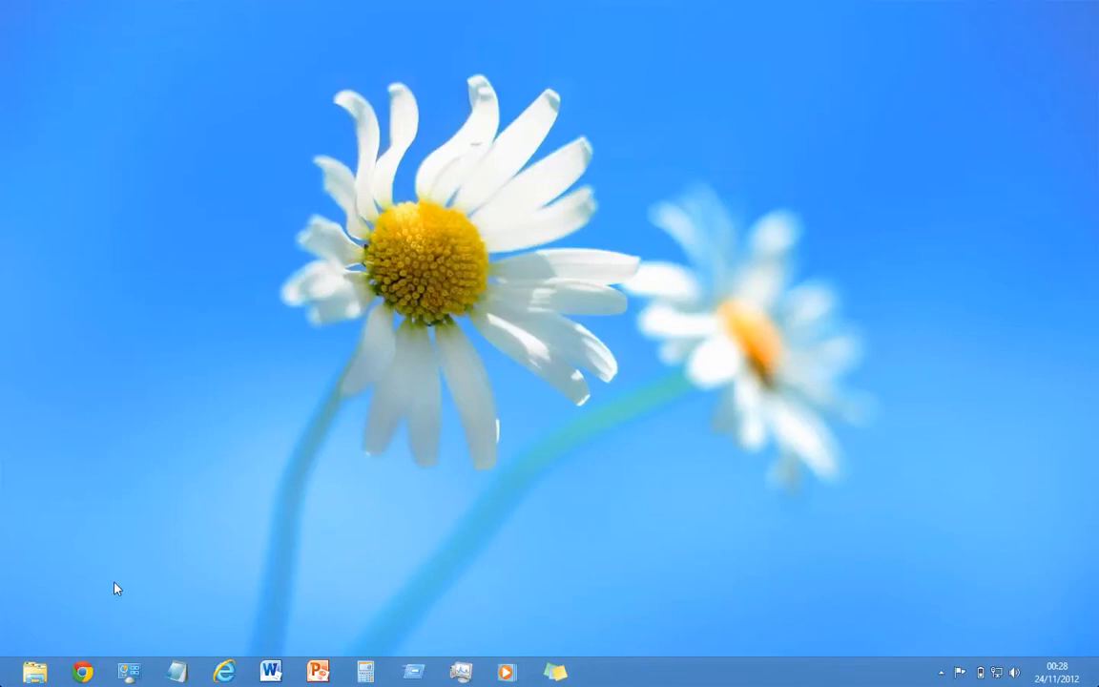
{"action": "mouse_move", "coordinate": [241, 677]}
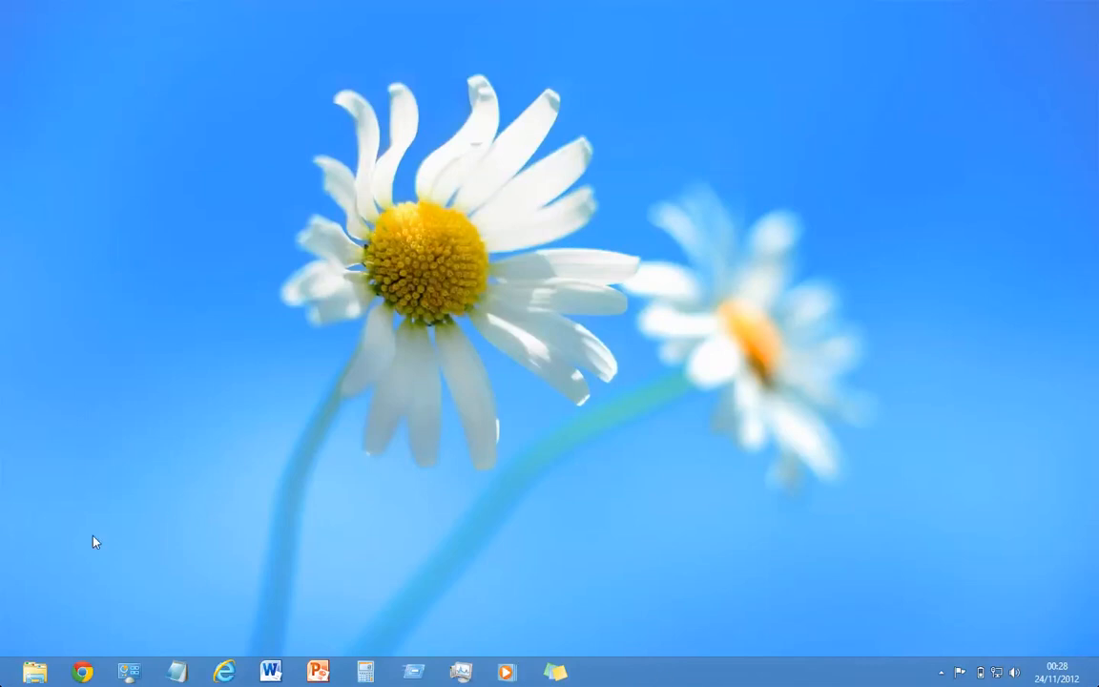
{"action": "mouse_move", "coordinate": [474, 284]}
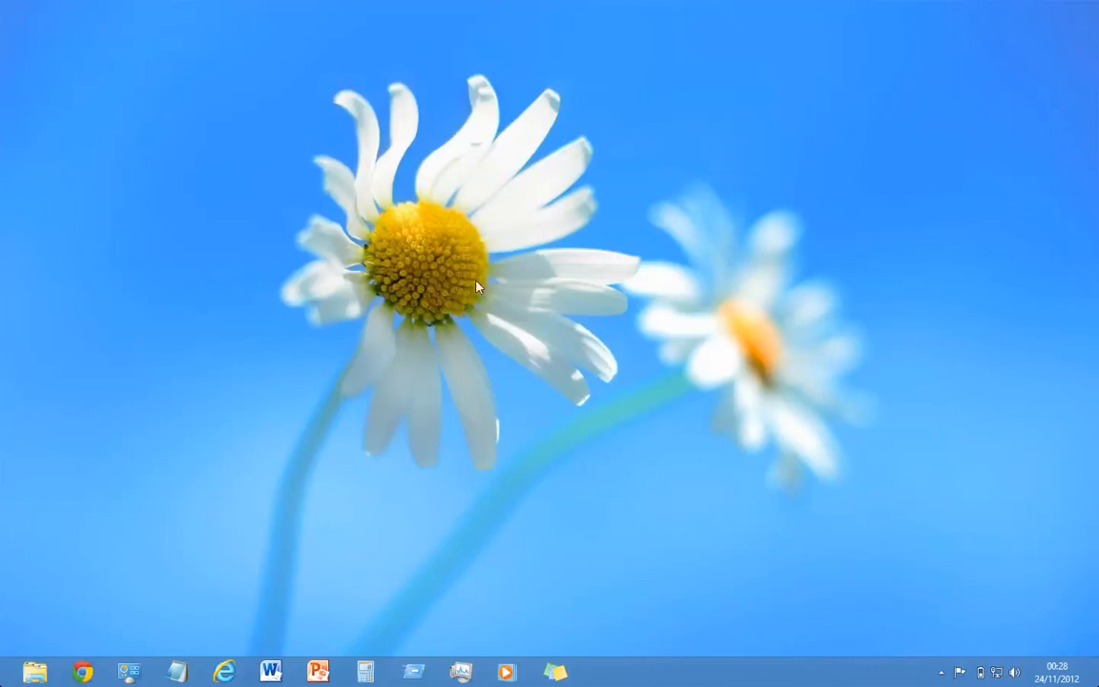
{"action": "mouse_move", "coordinate": [370, 344]}
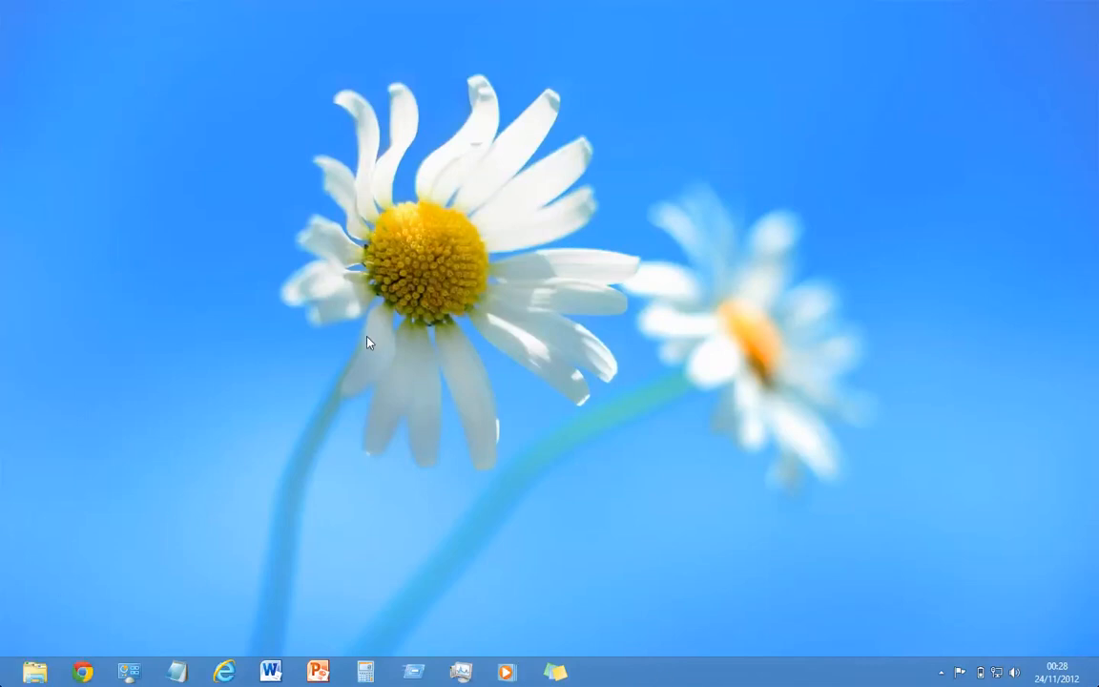
{"action": "mouse_move", "coordinate": [529, 209]}
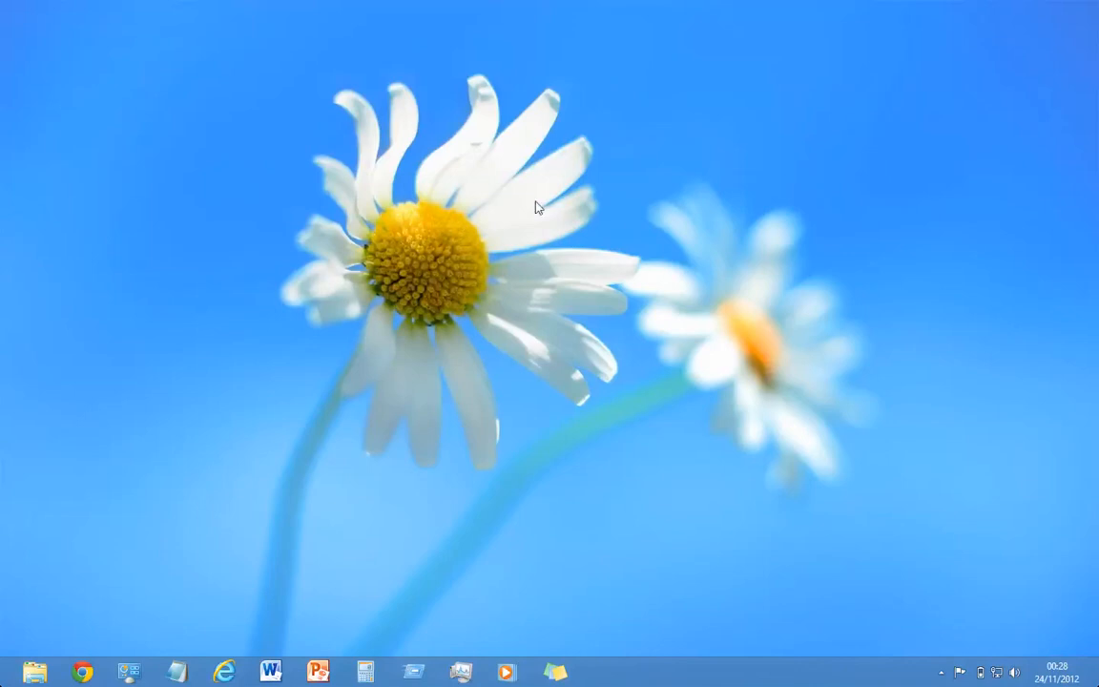
{"action": "mouse_move", "coordinate": [580, 267]}
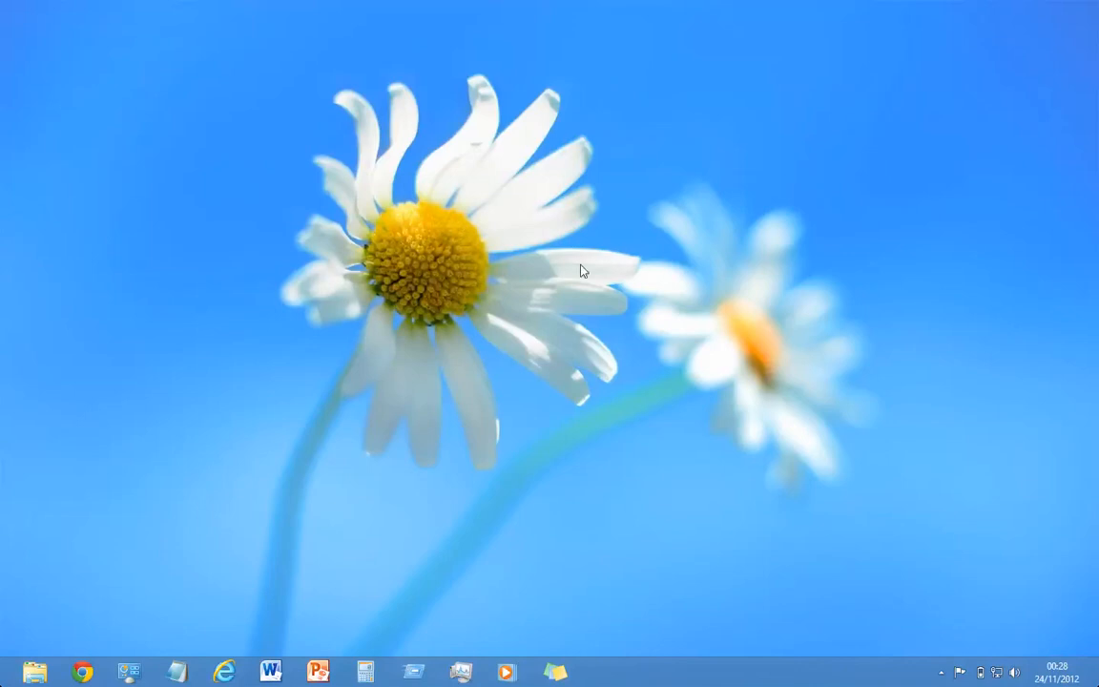